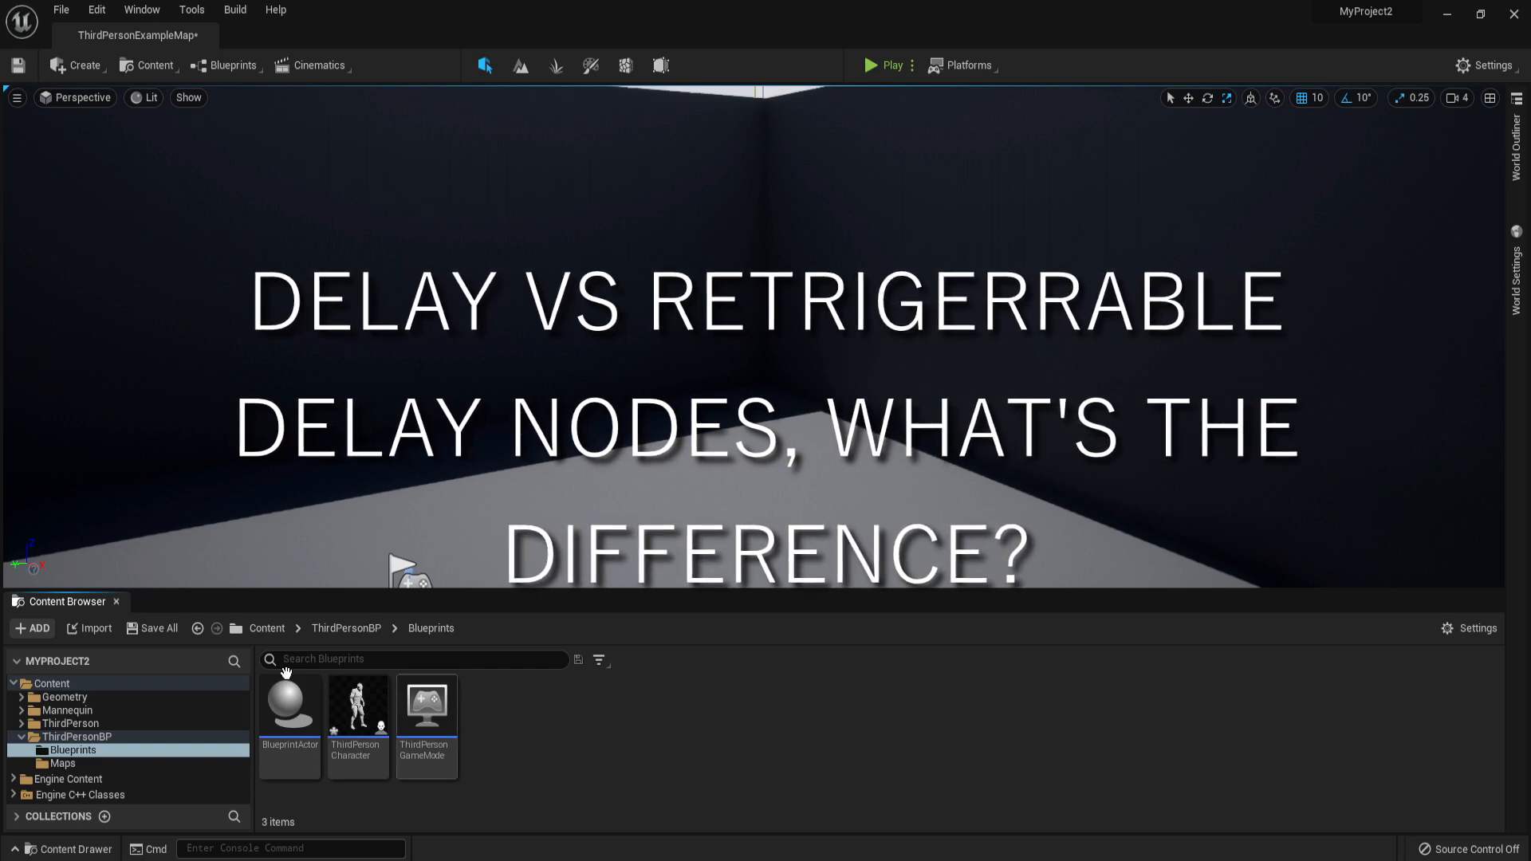
Step: Open the ThirdPersonCharacter blueprint from the Content Browser and view its Event Graph
click(289, 704)
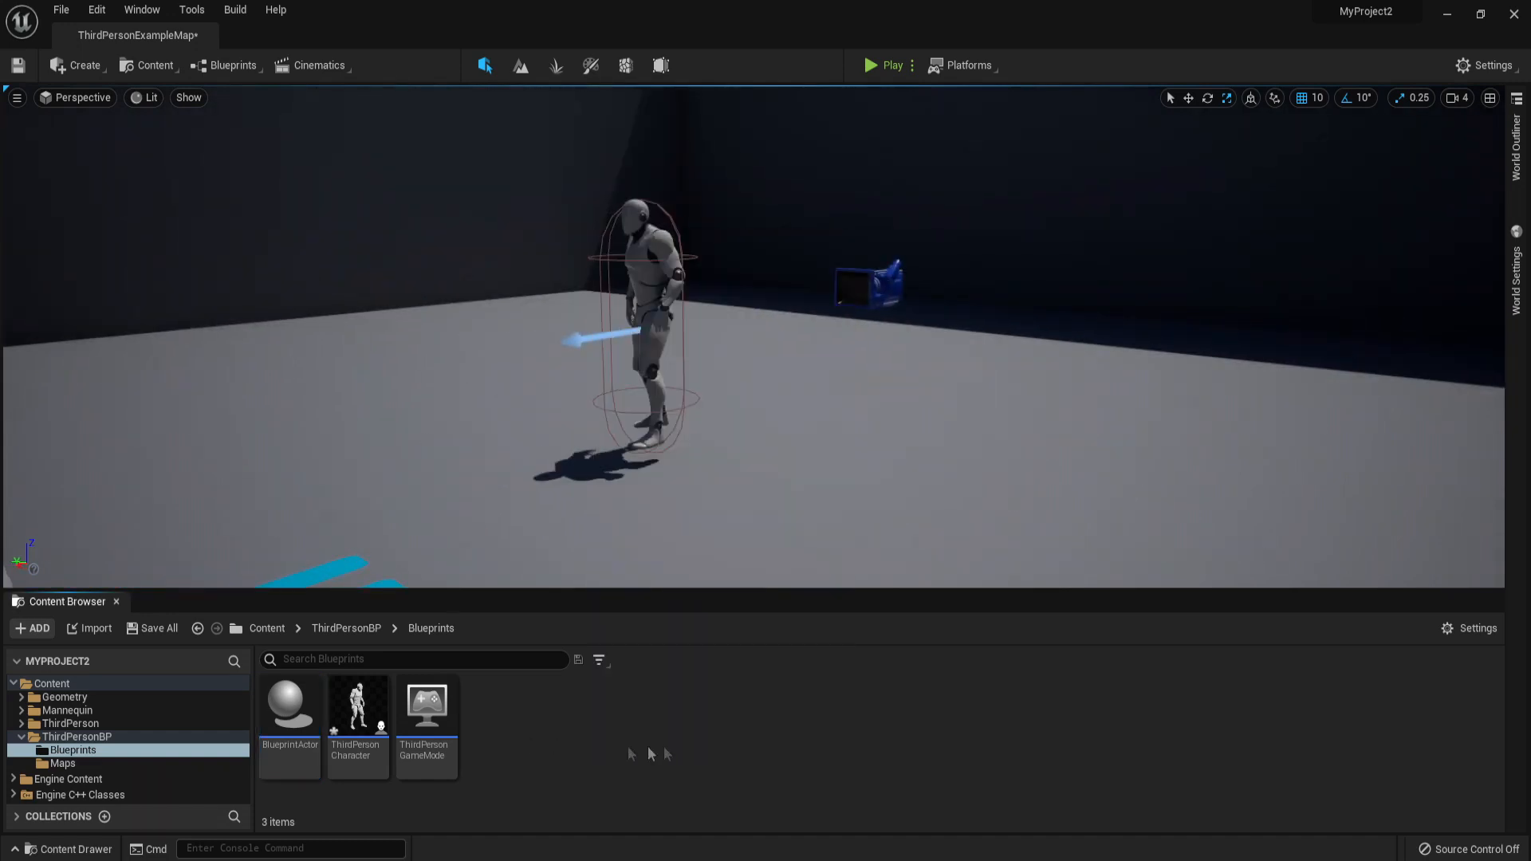
mouse_move(424, 704)
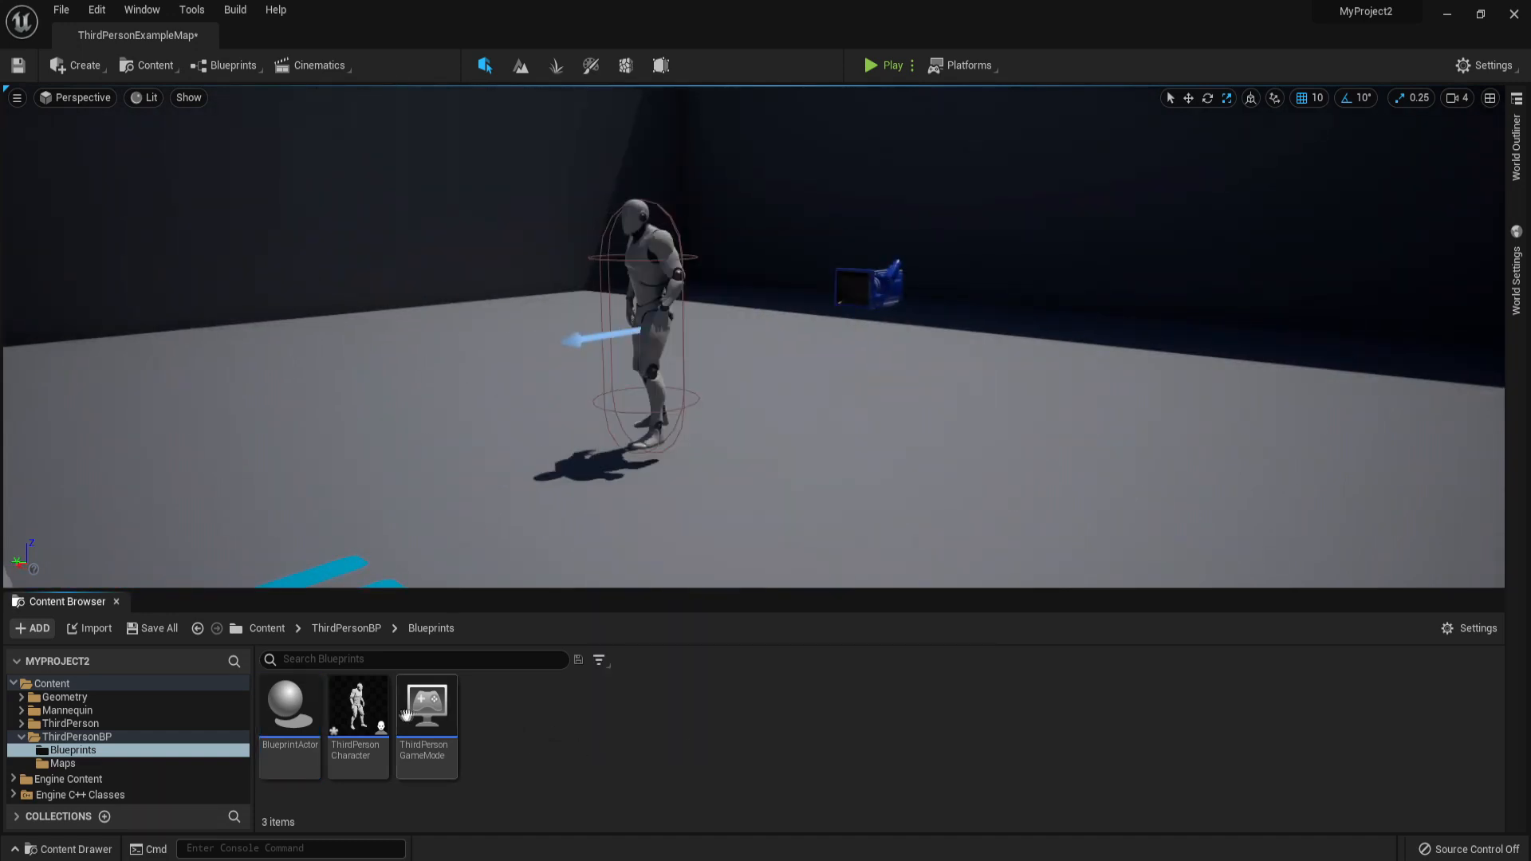
mouse_move(357, 707)
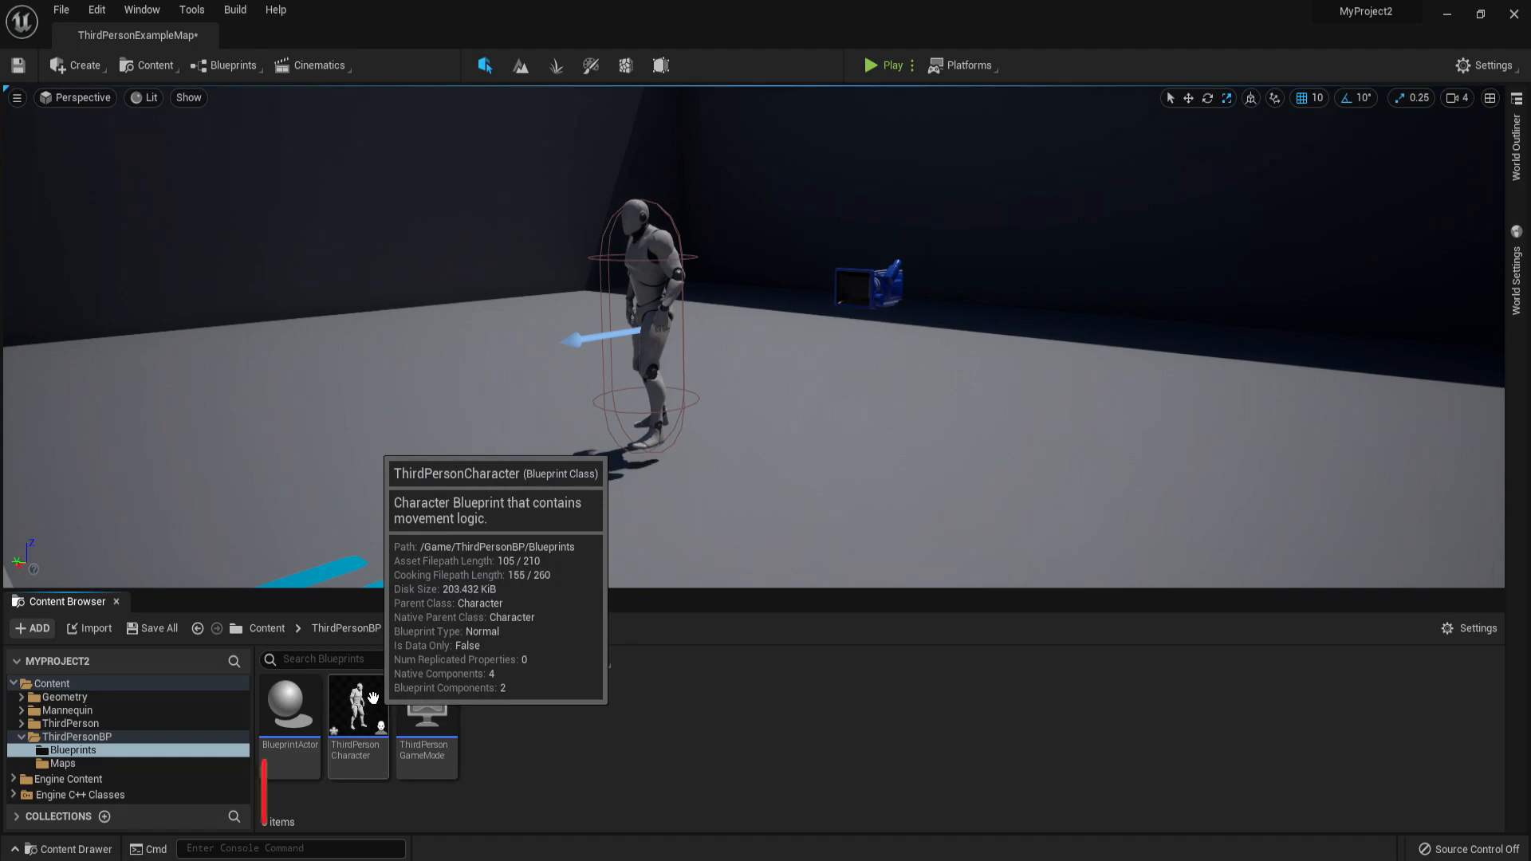
double_click(357, 705)
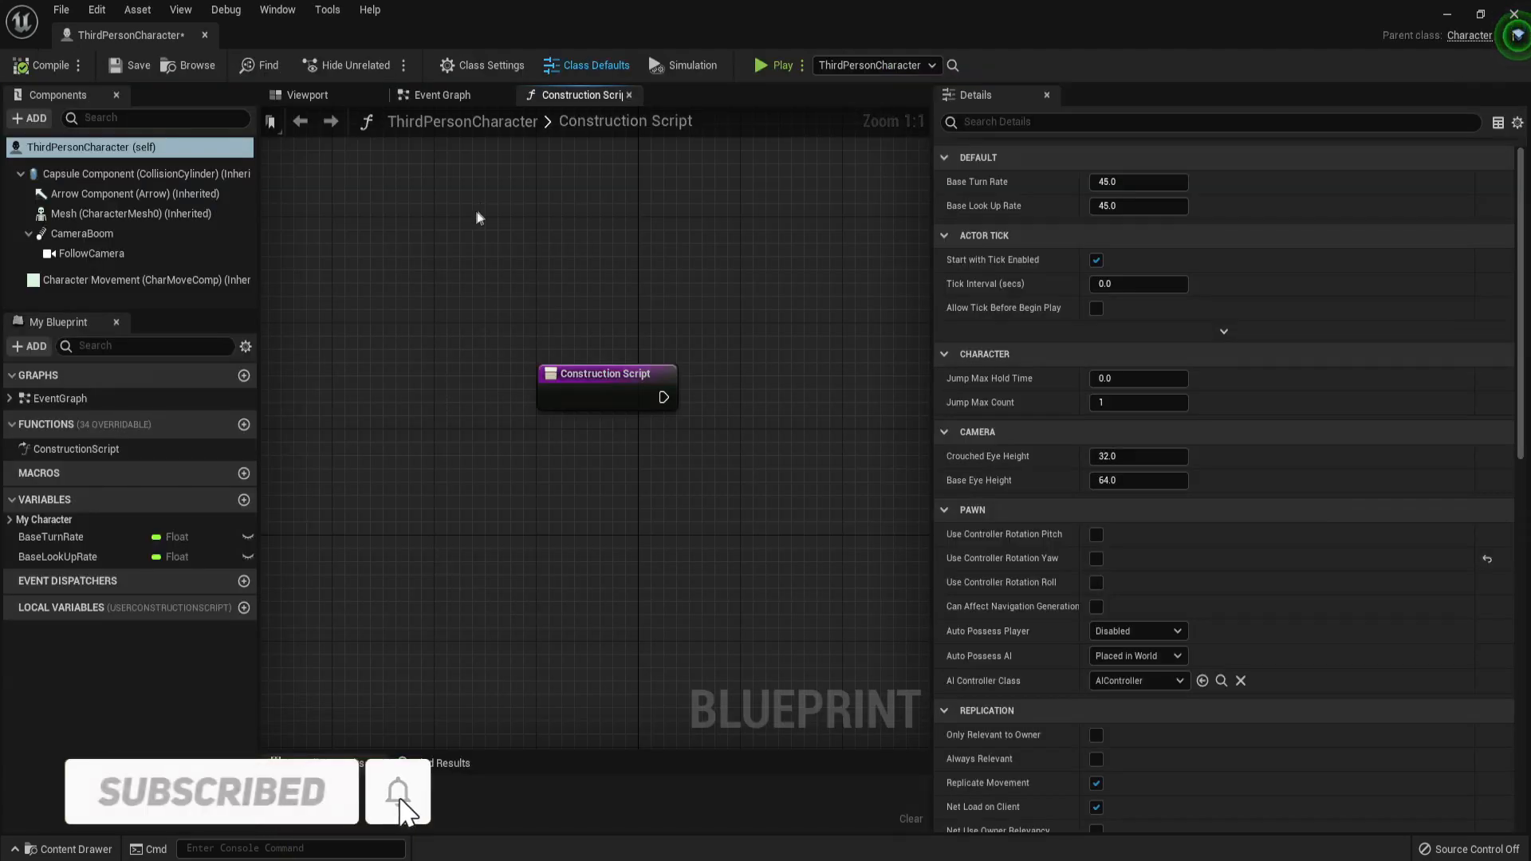
click(442, 94)
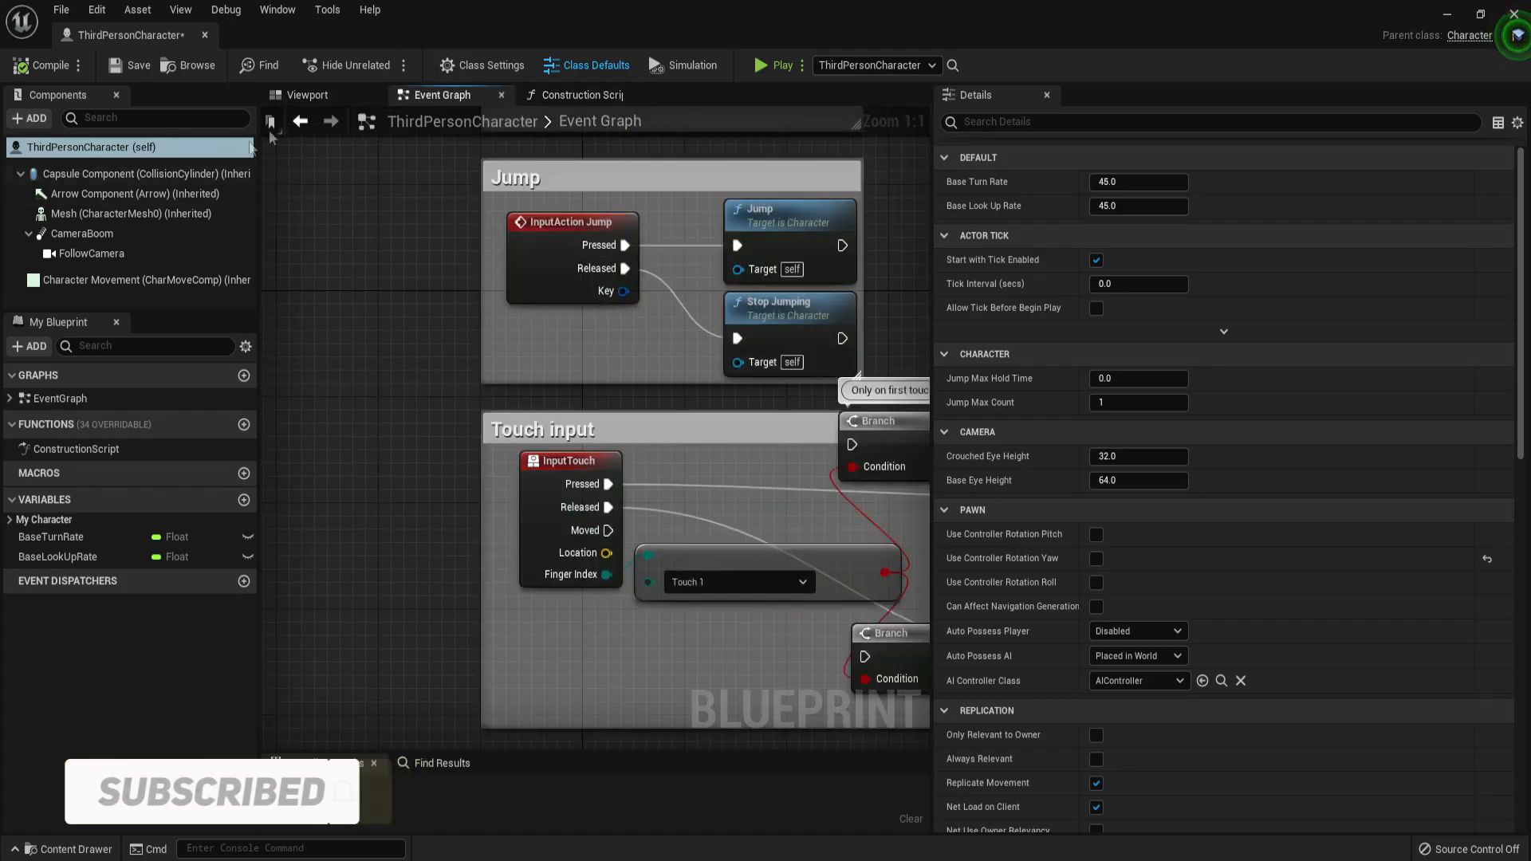
click(308, 94)
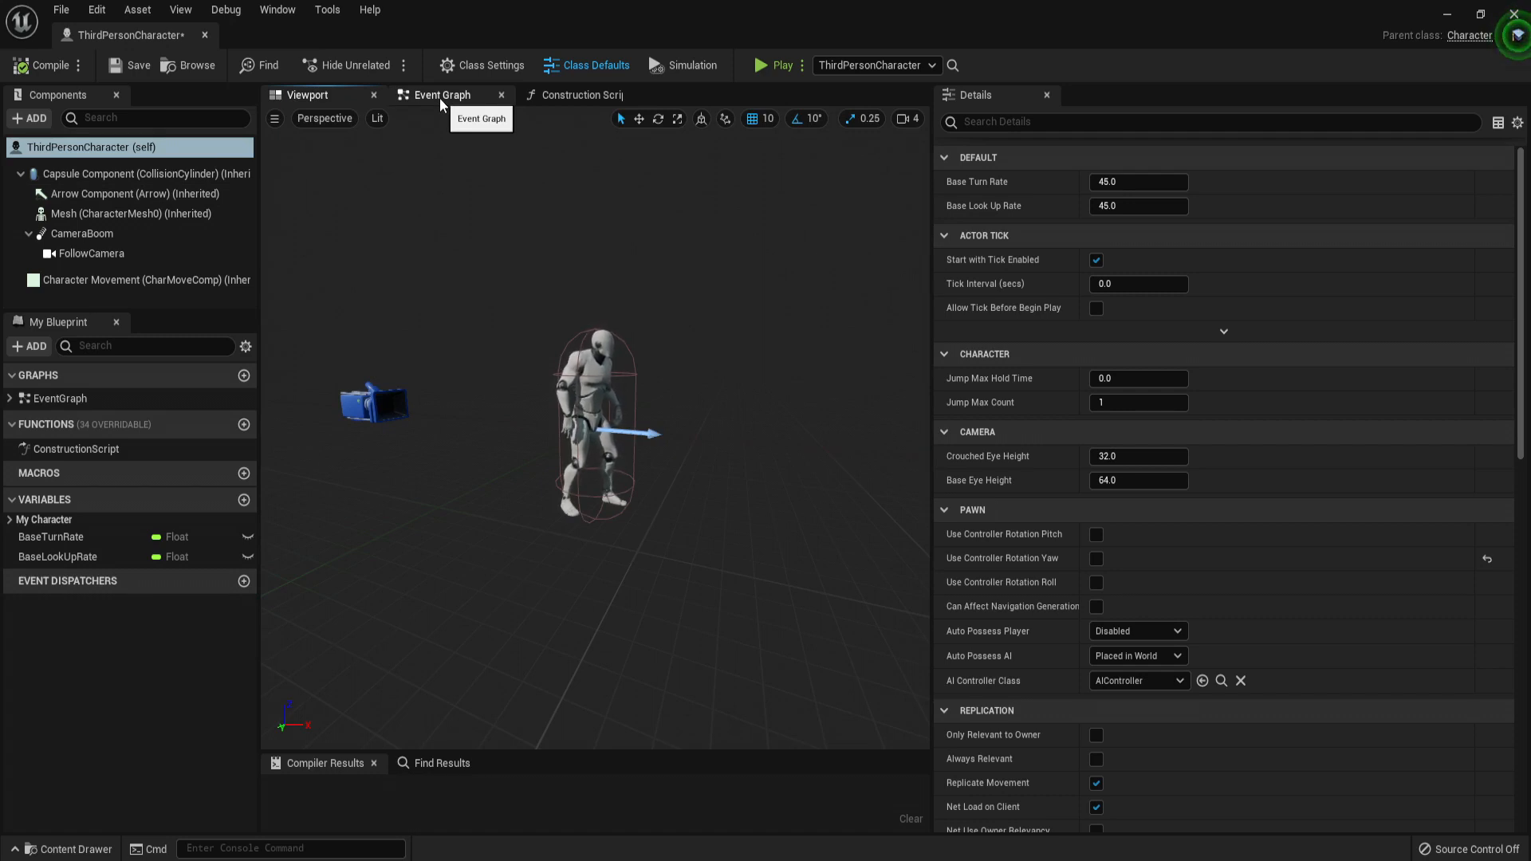
click(442, 94)
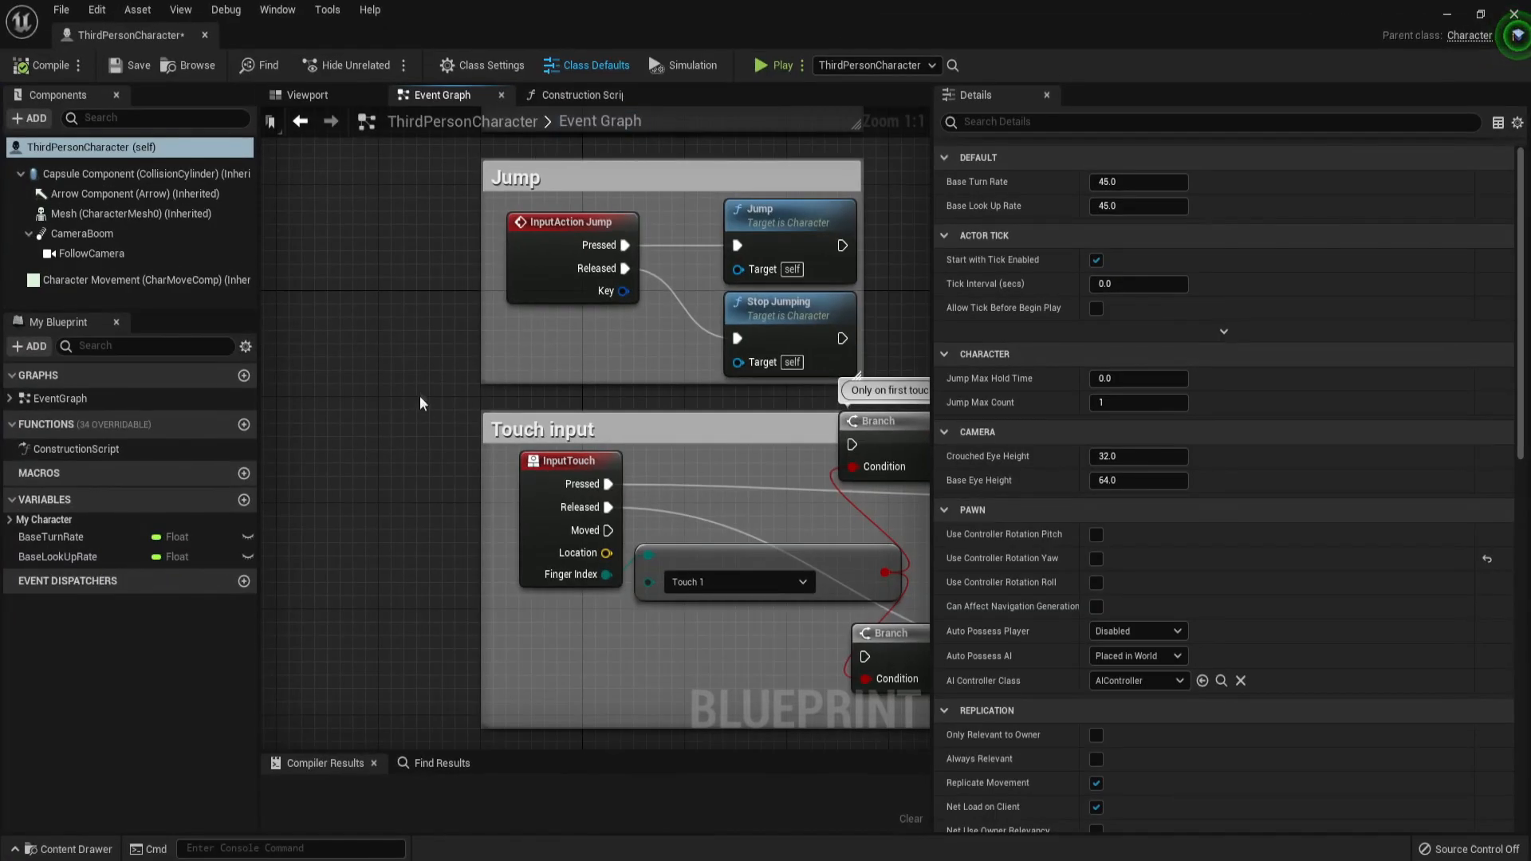
scroll(down, 3)
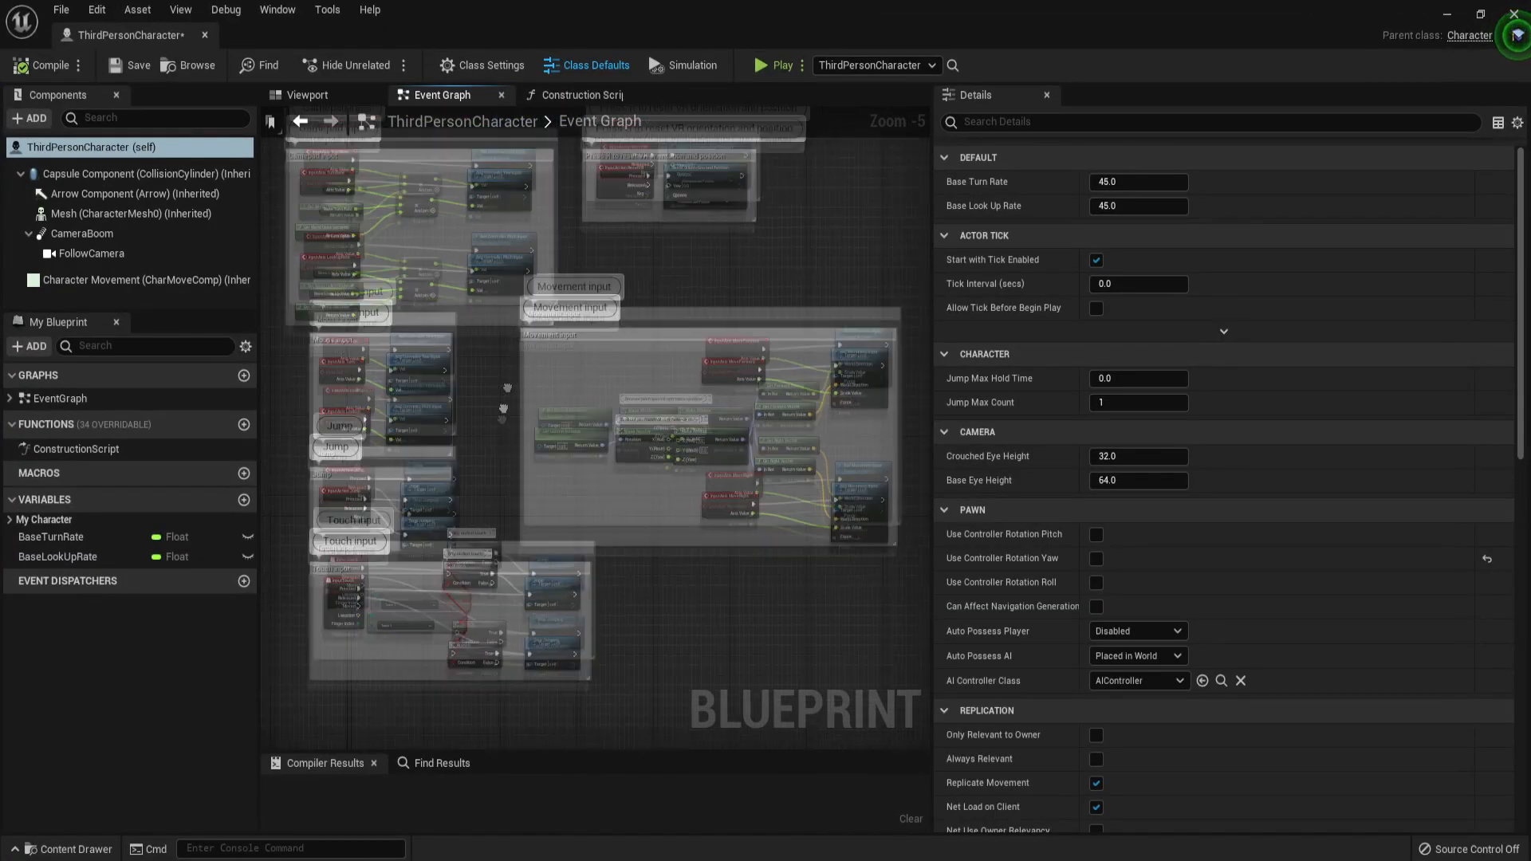
scroll(down, 3)
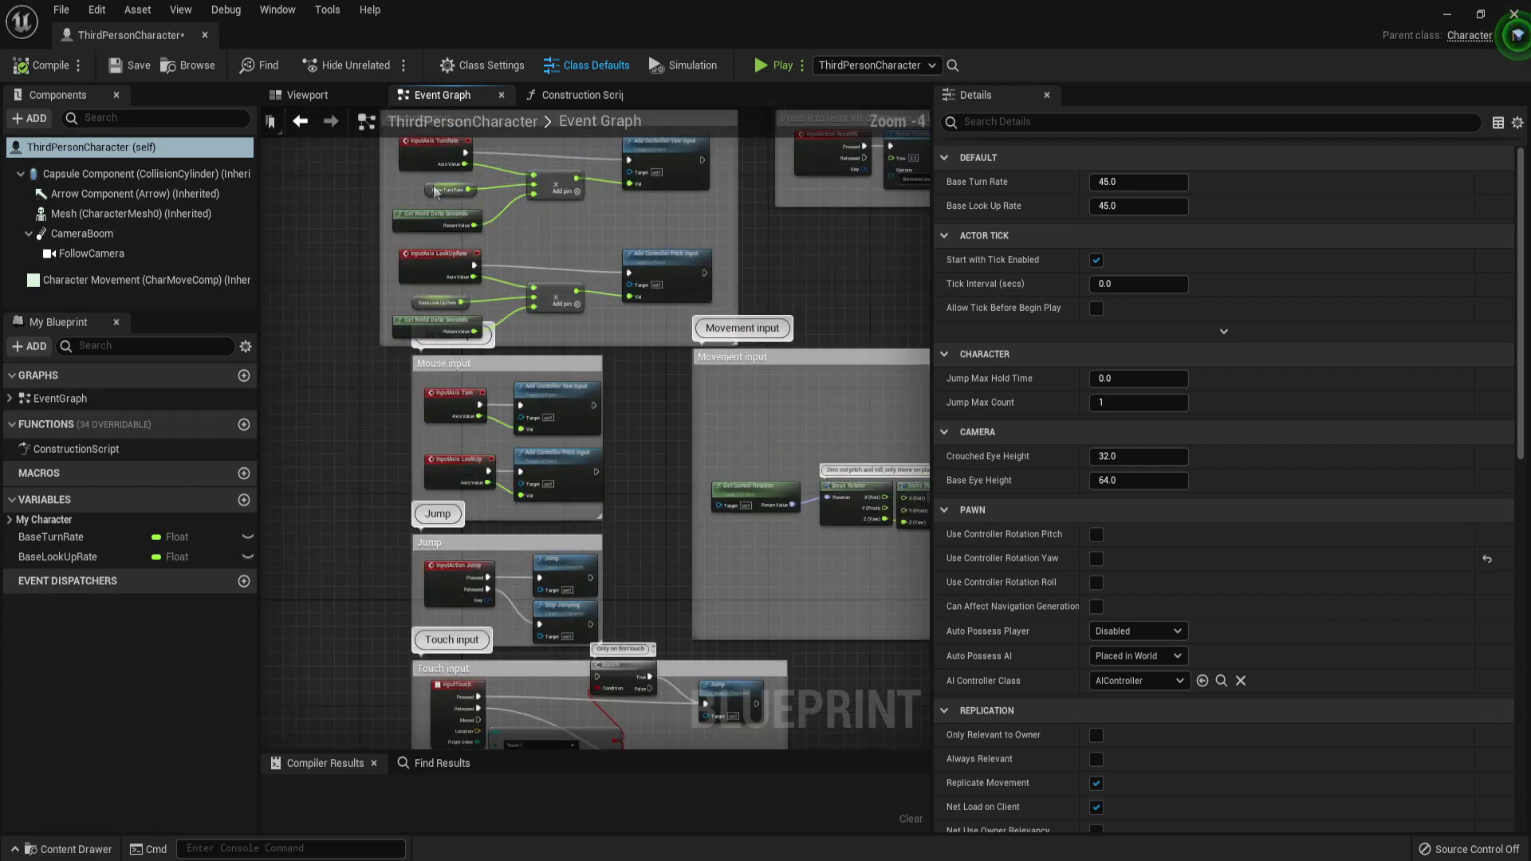
scroll(down, 3)
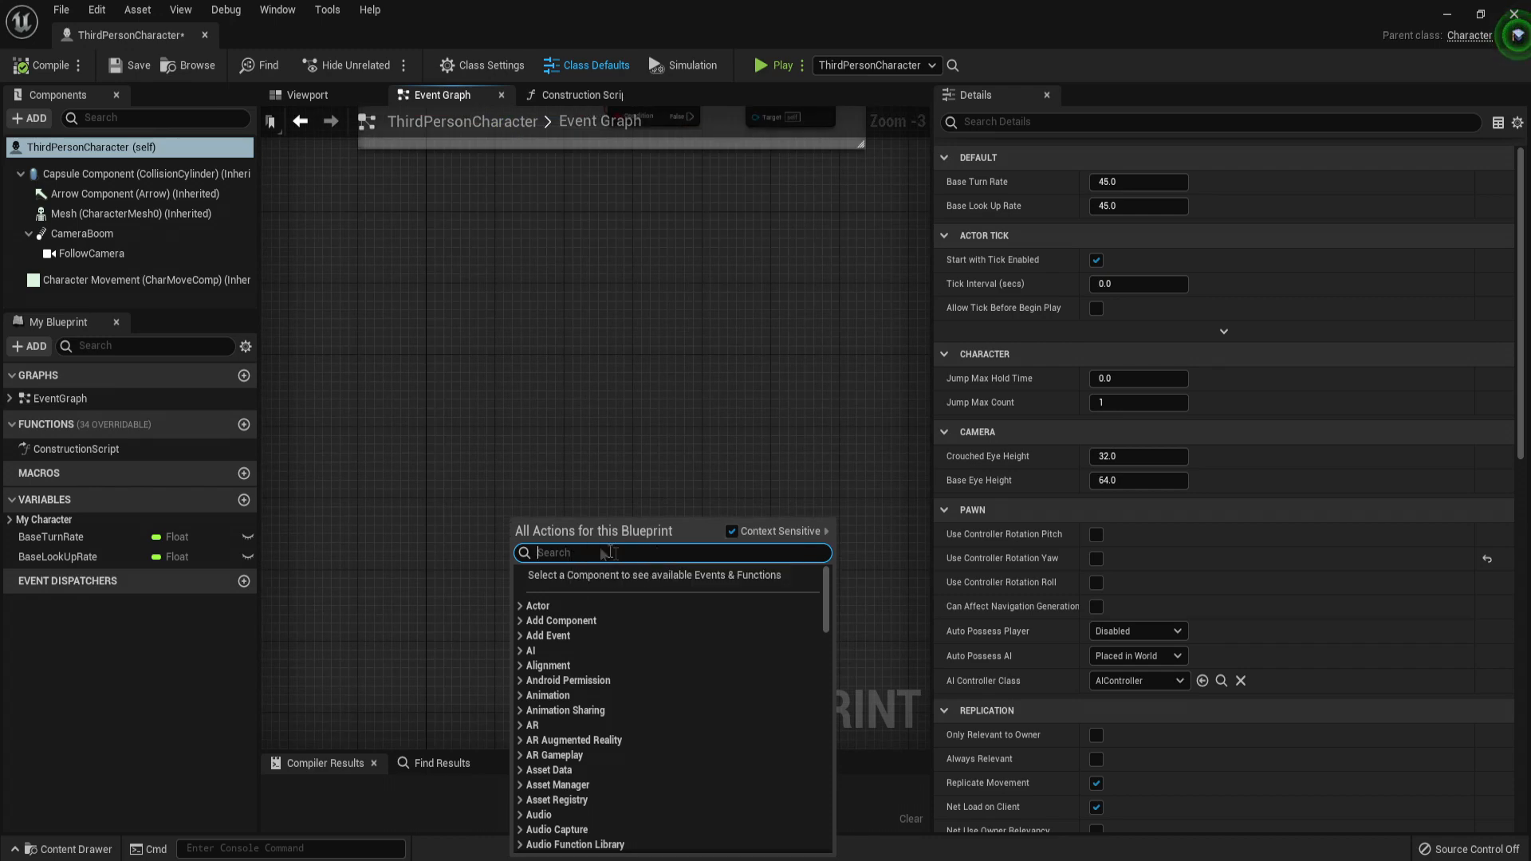
mouse_move(636, 570)
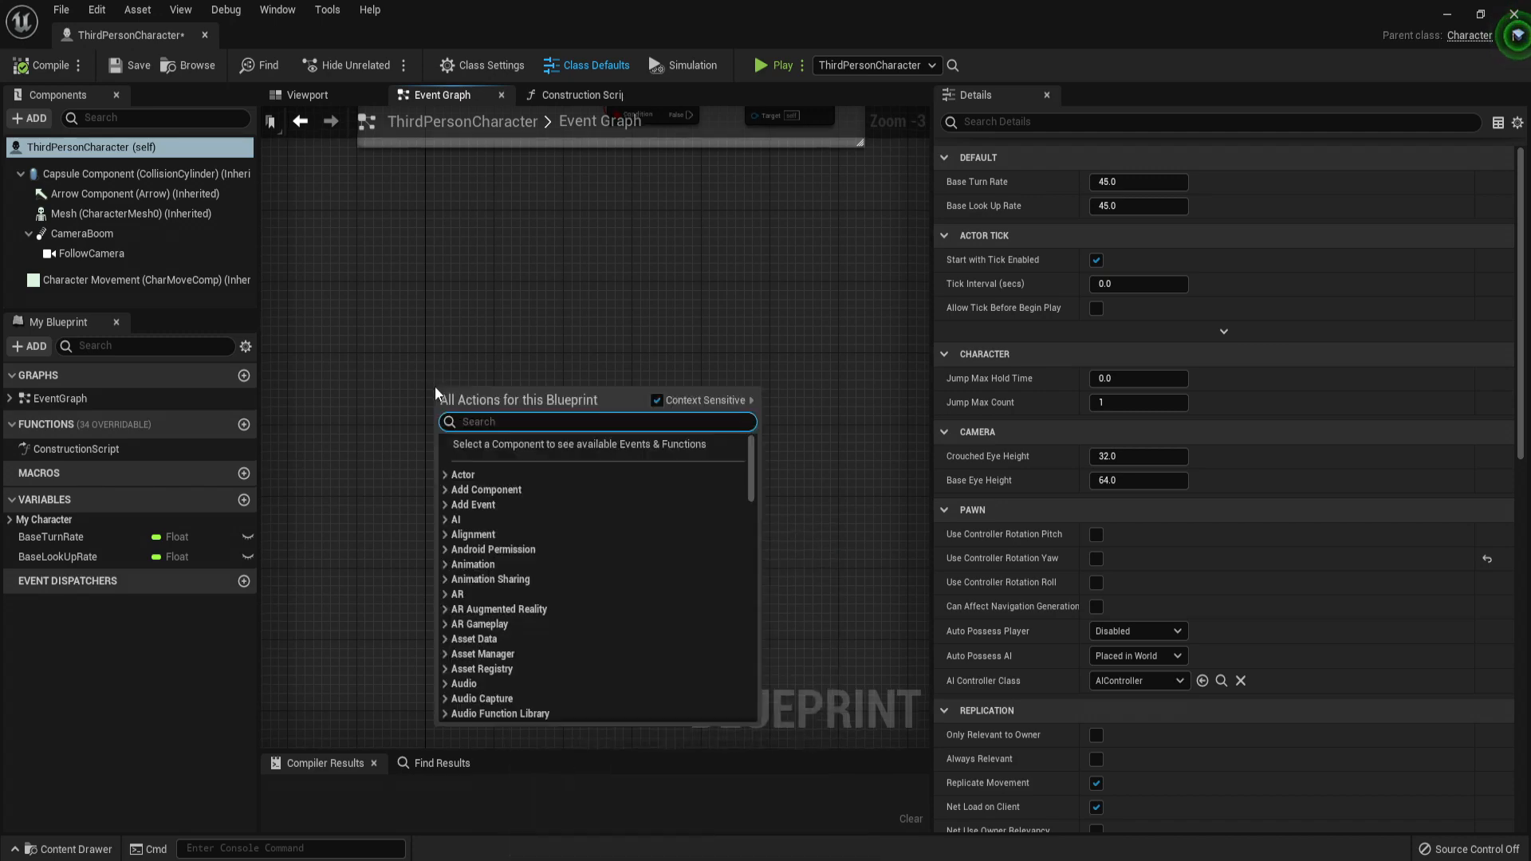
Step: Add an E key input event and wire its Pressed output into a Delay node of 3.0 seconds
text(input)
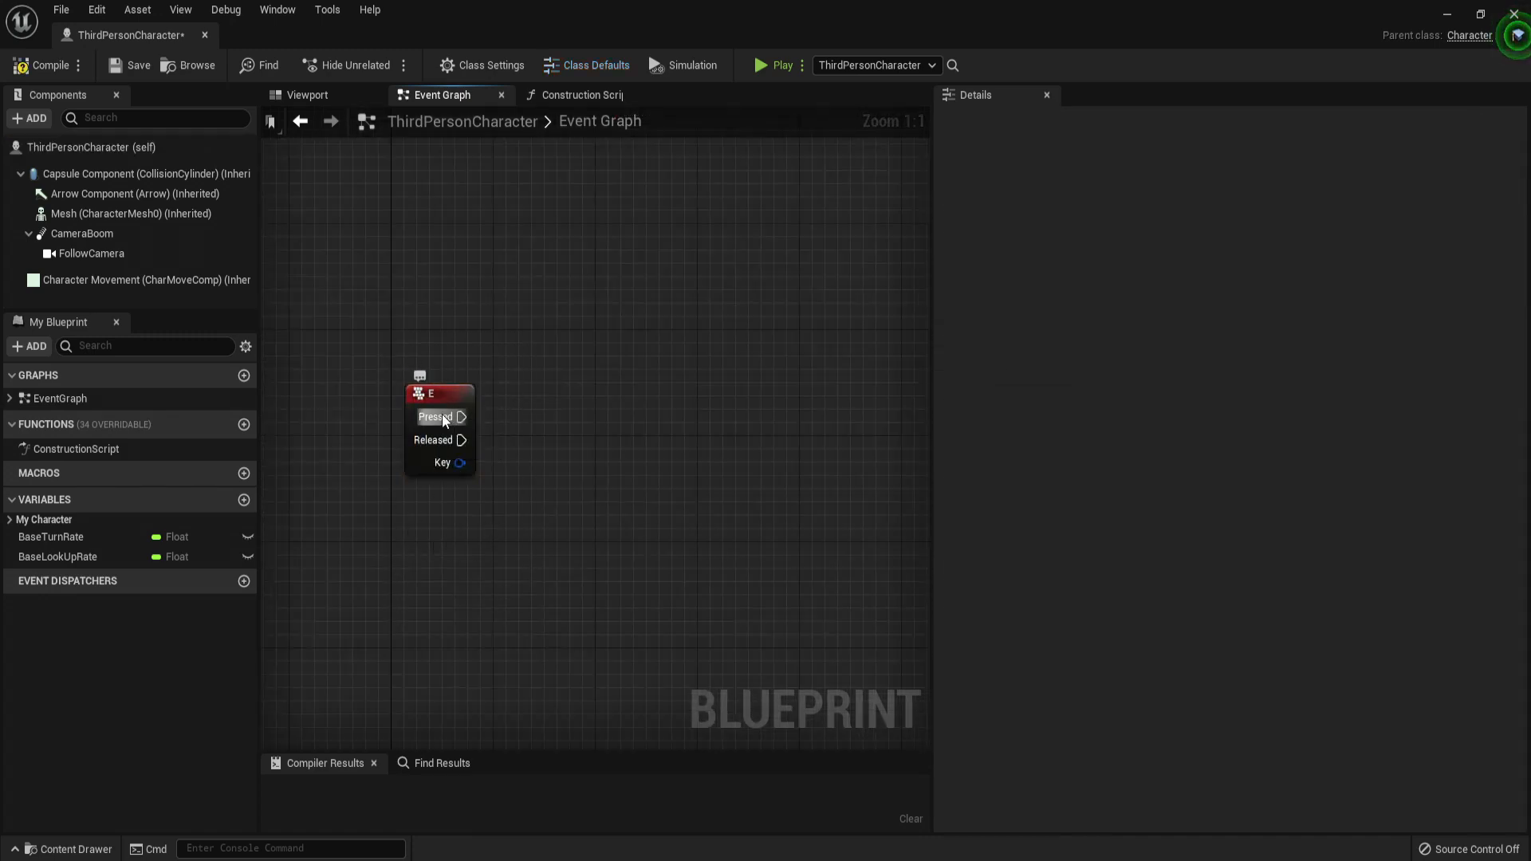
drag(461, 416, 672, 384)
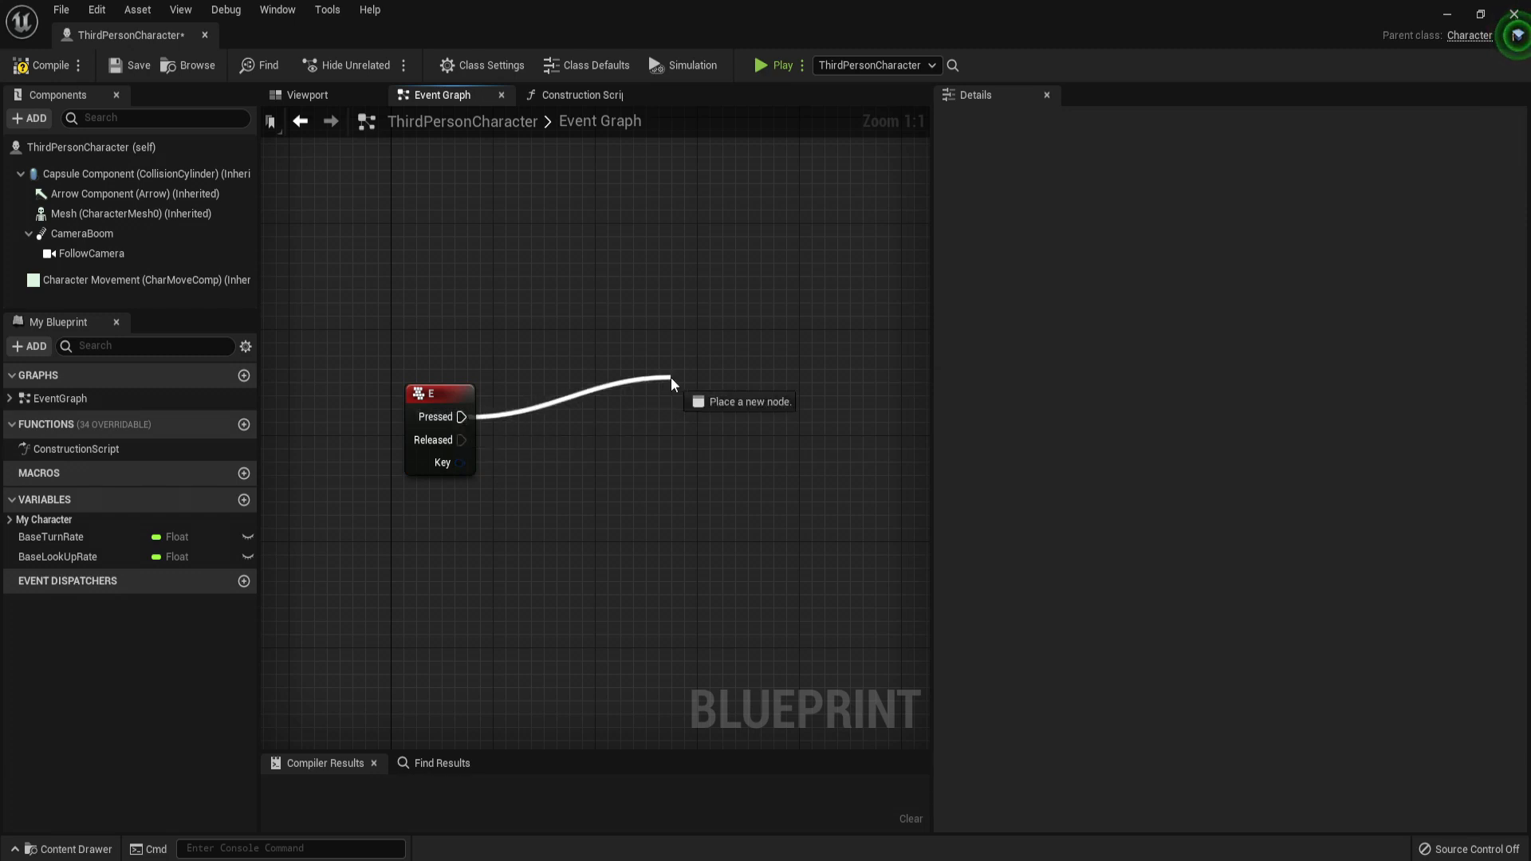
click(671, 381)
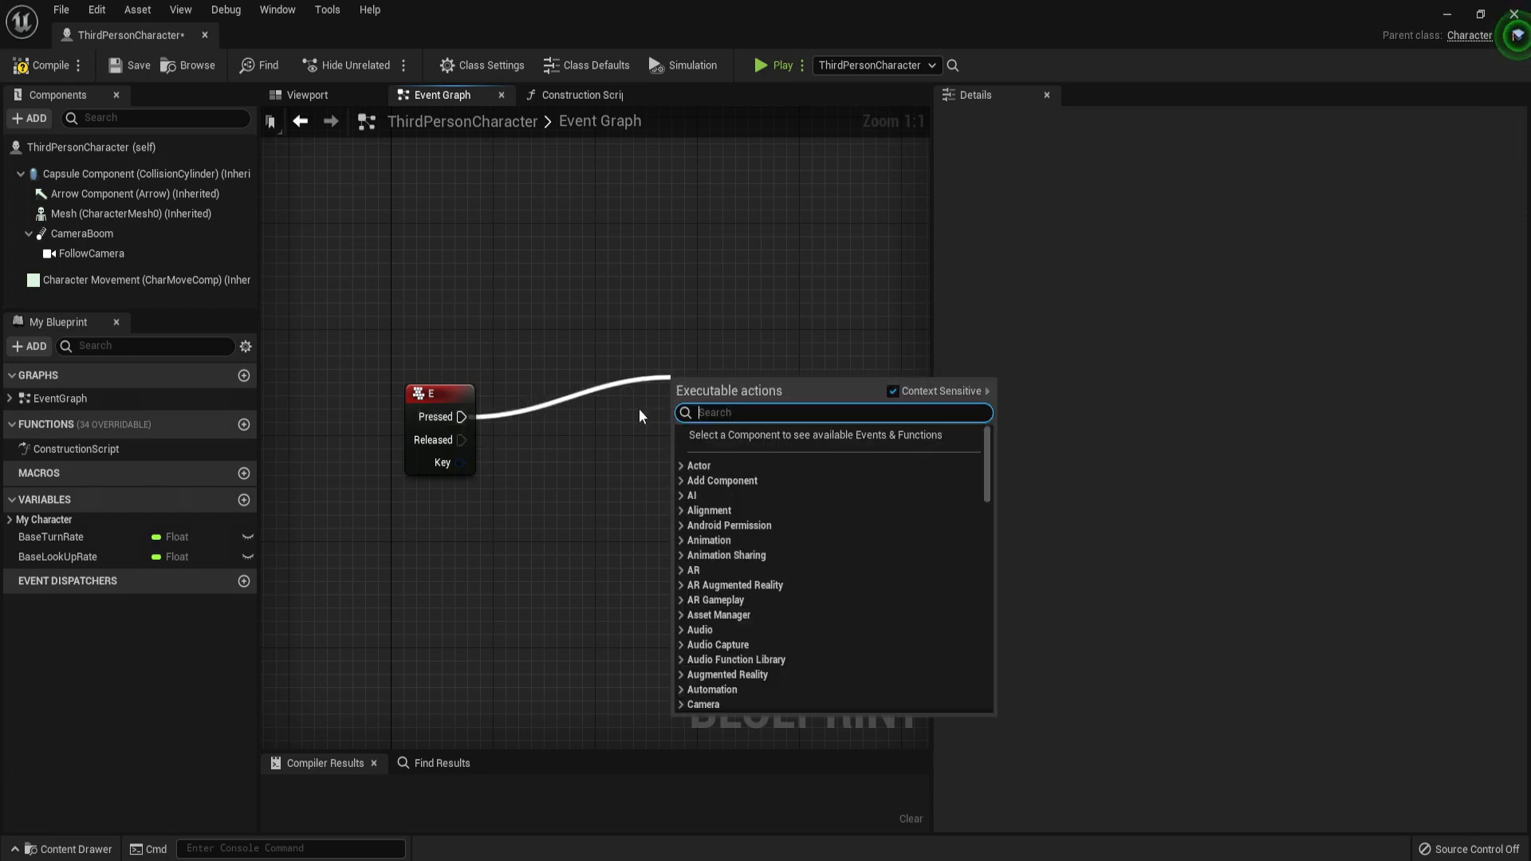
text(de)
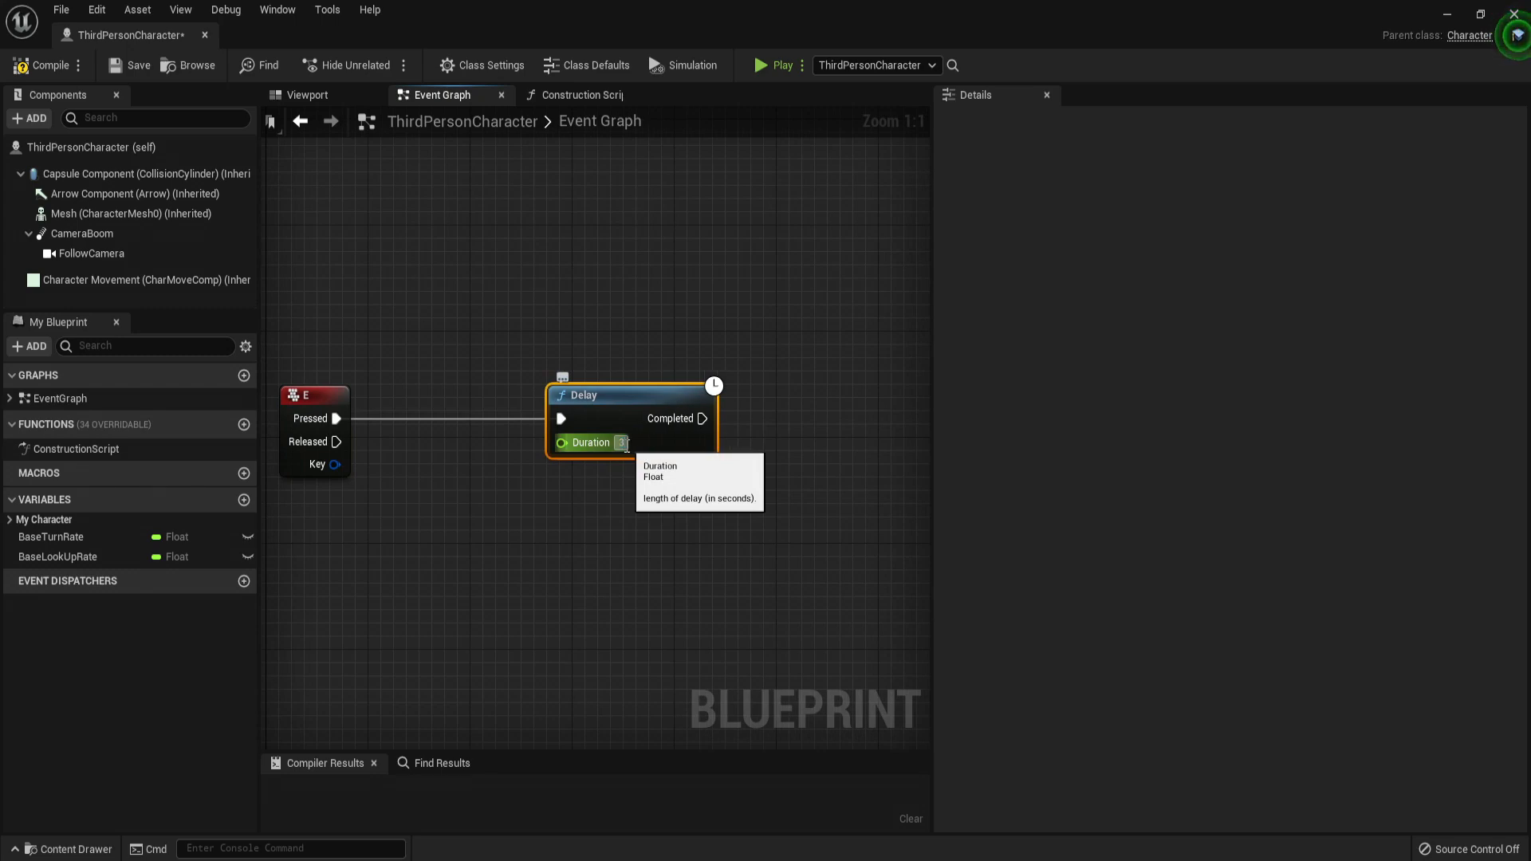
scroll(down, 3)
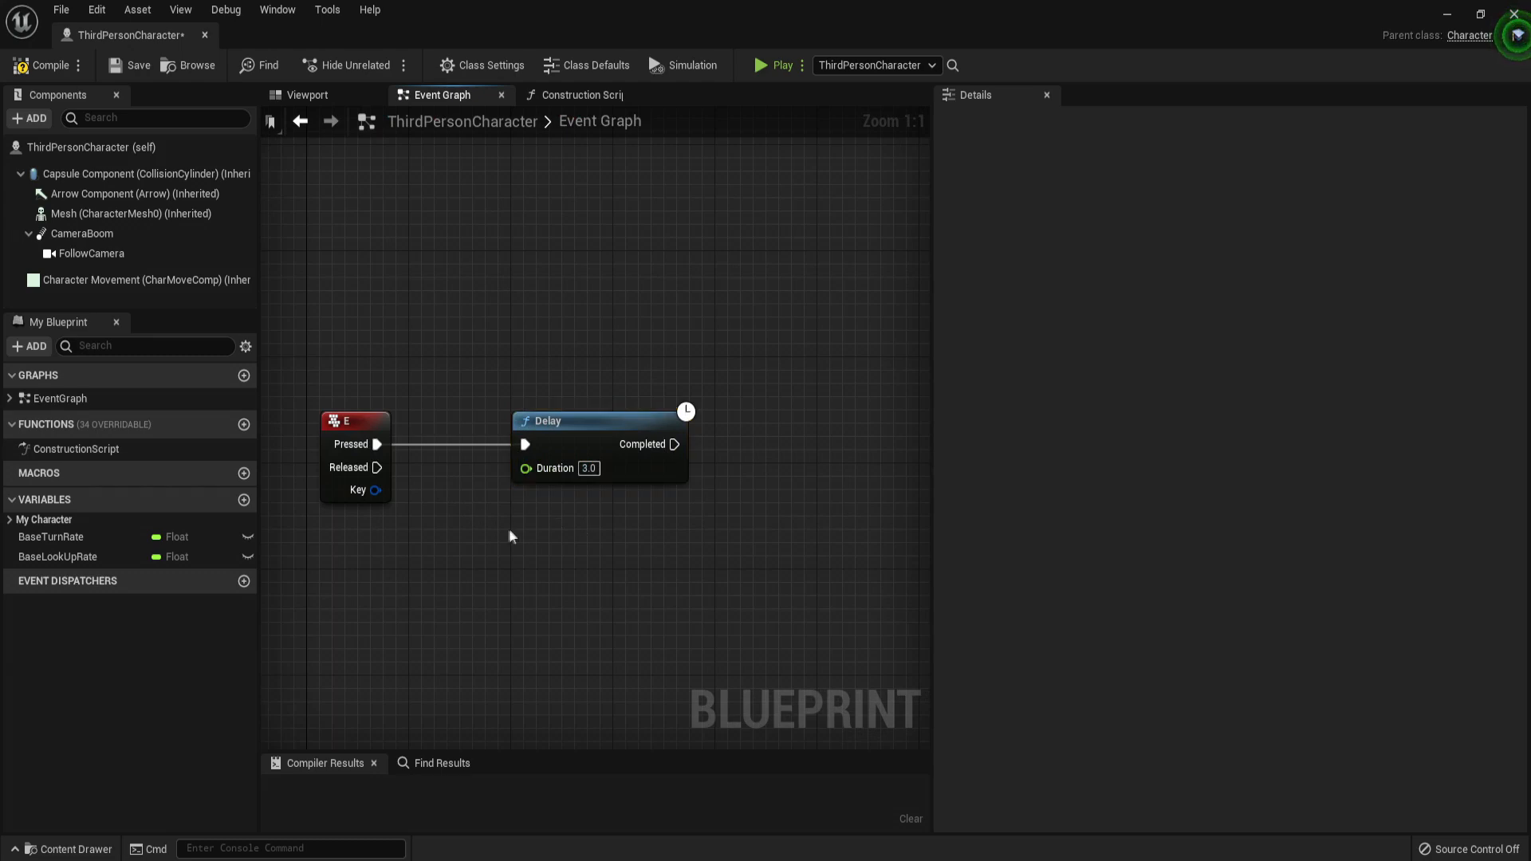
mouse_move(526, 467)
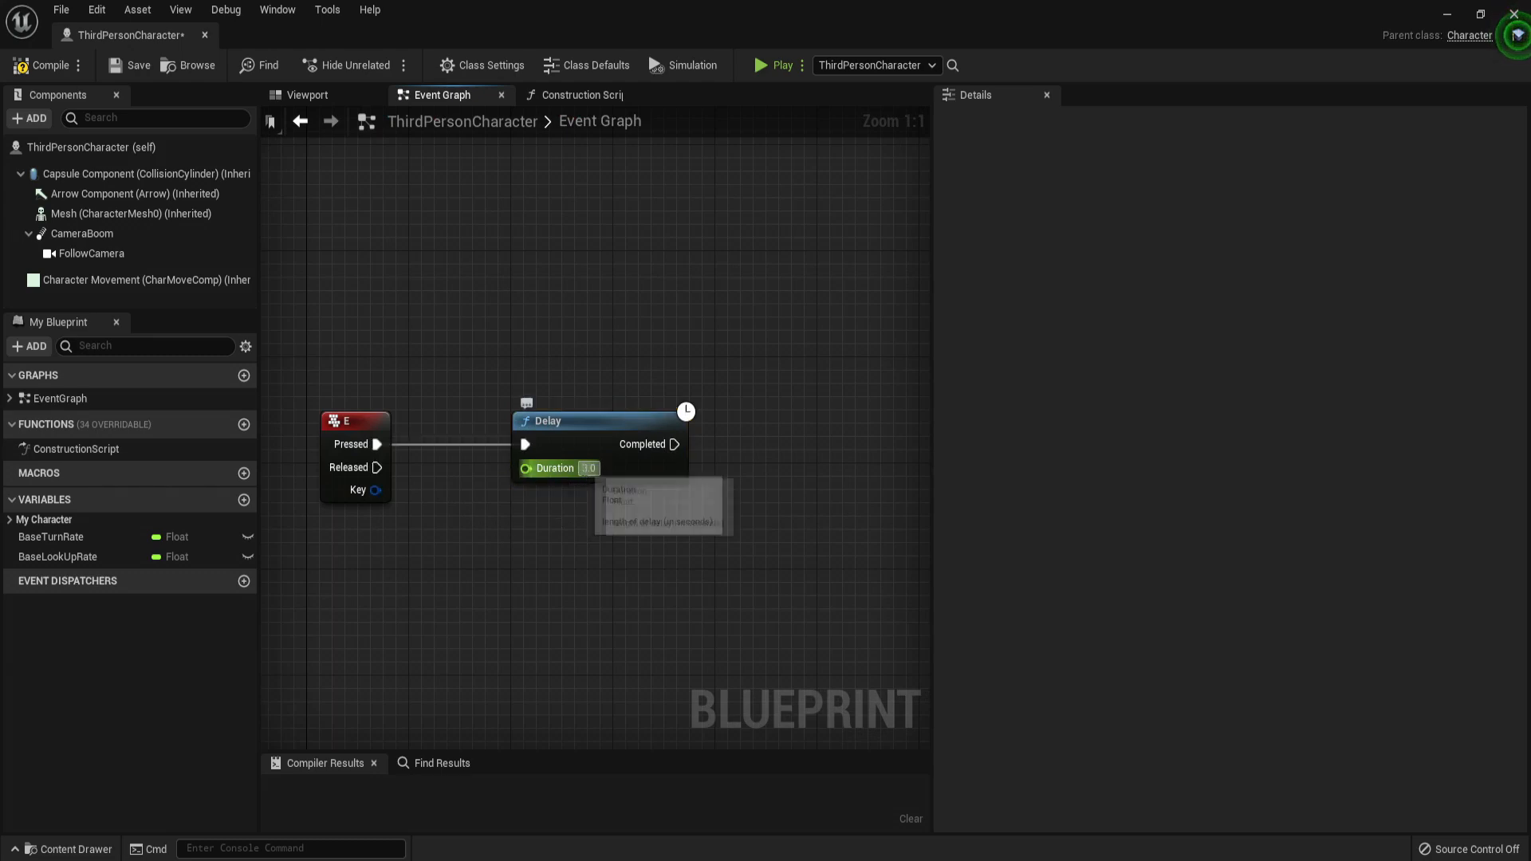
mouse_move(627, 507)
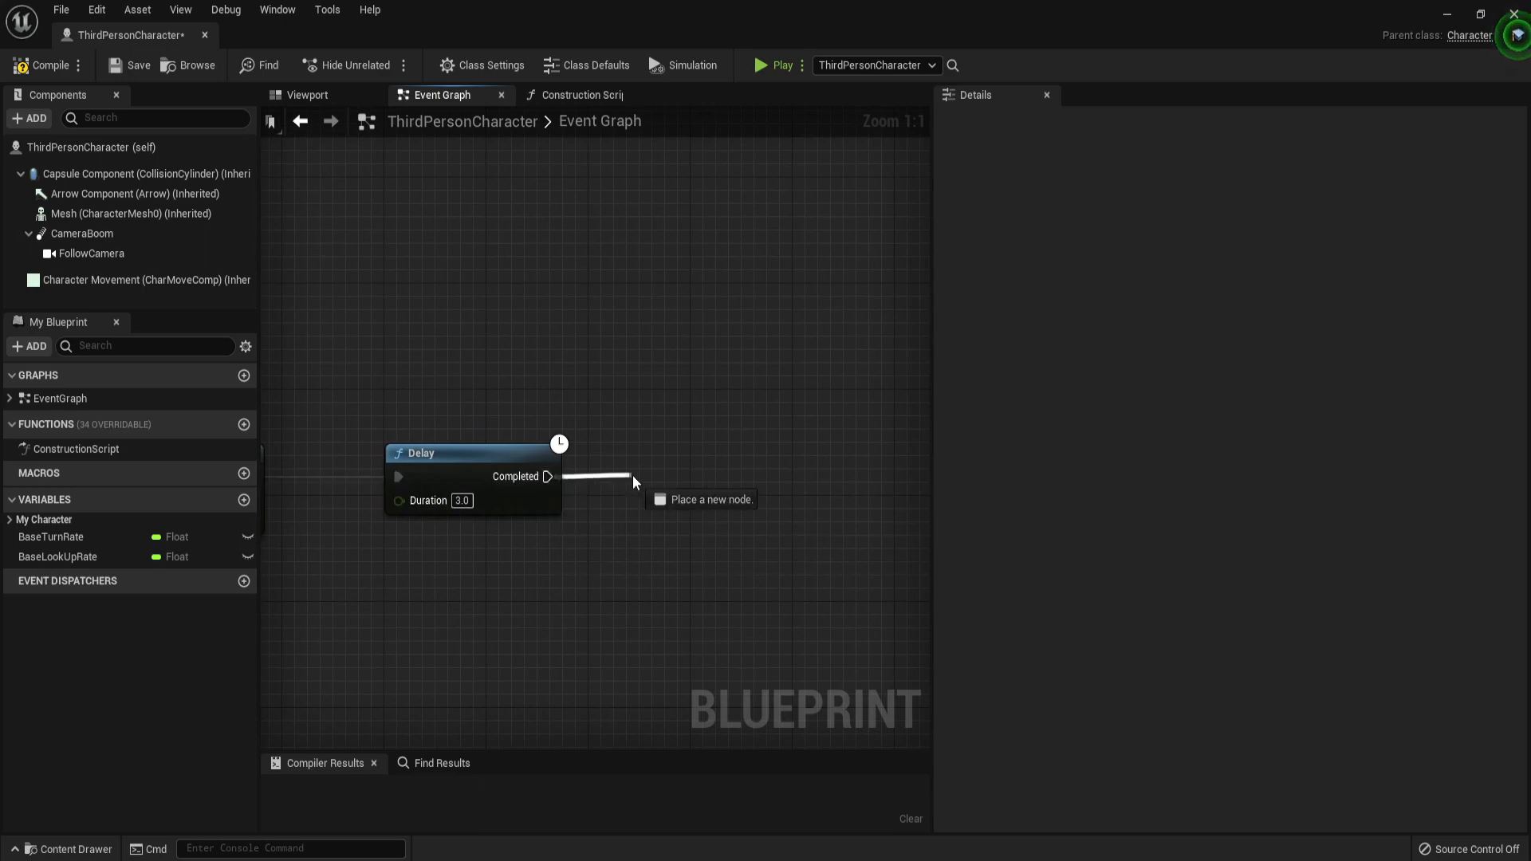
Step: Connect the Delay's Completed pin to a Print String node reading 'Hello'
text(ptiny)
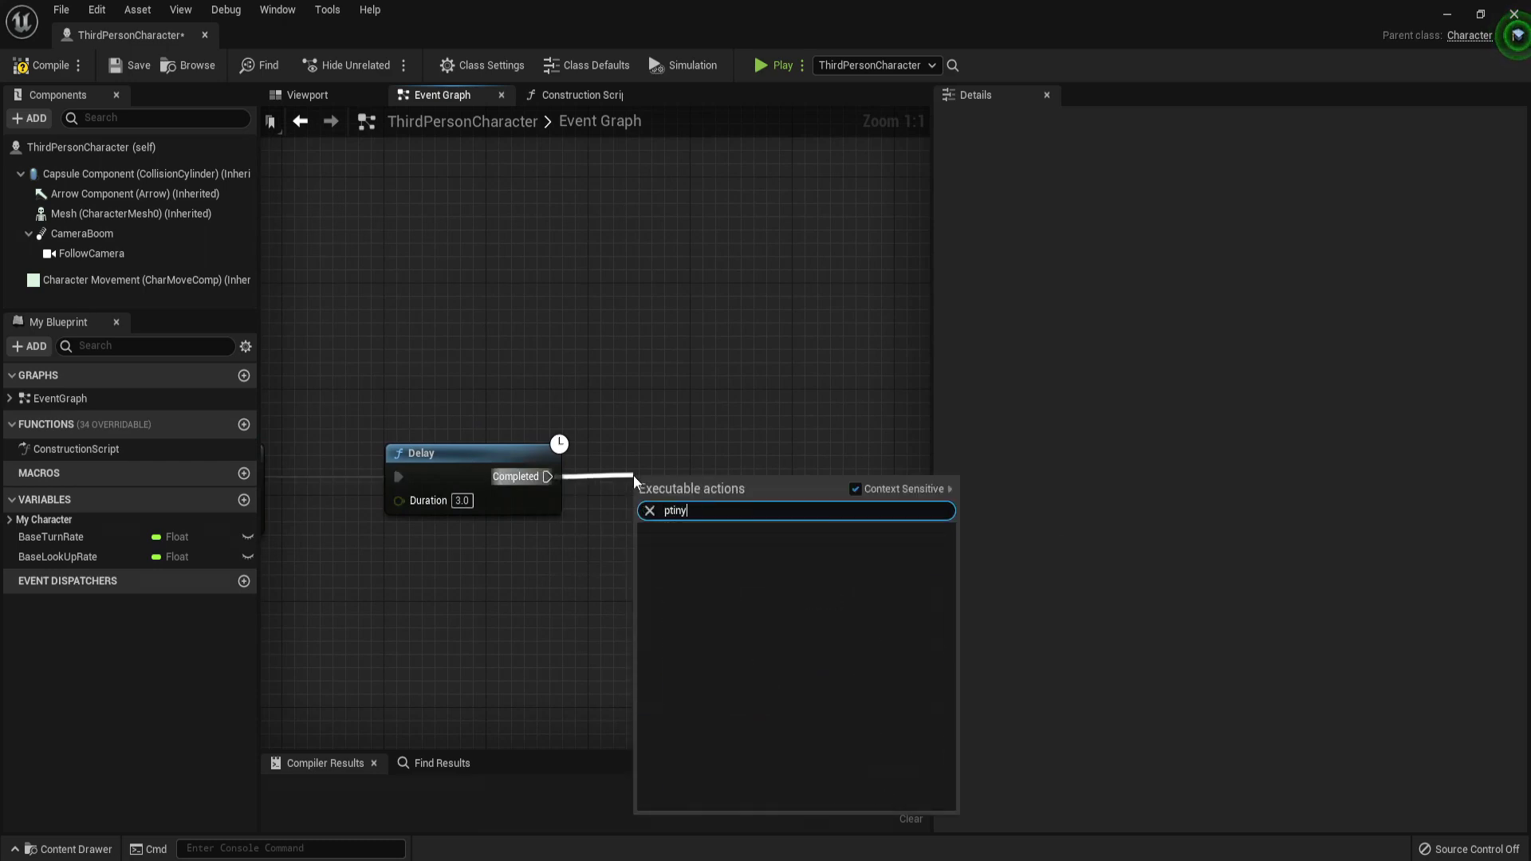
text(pro)
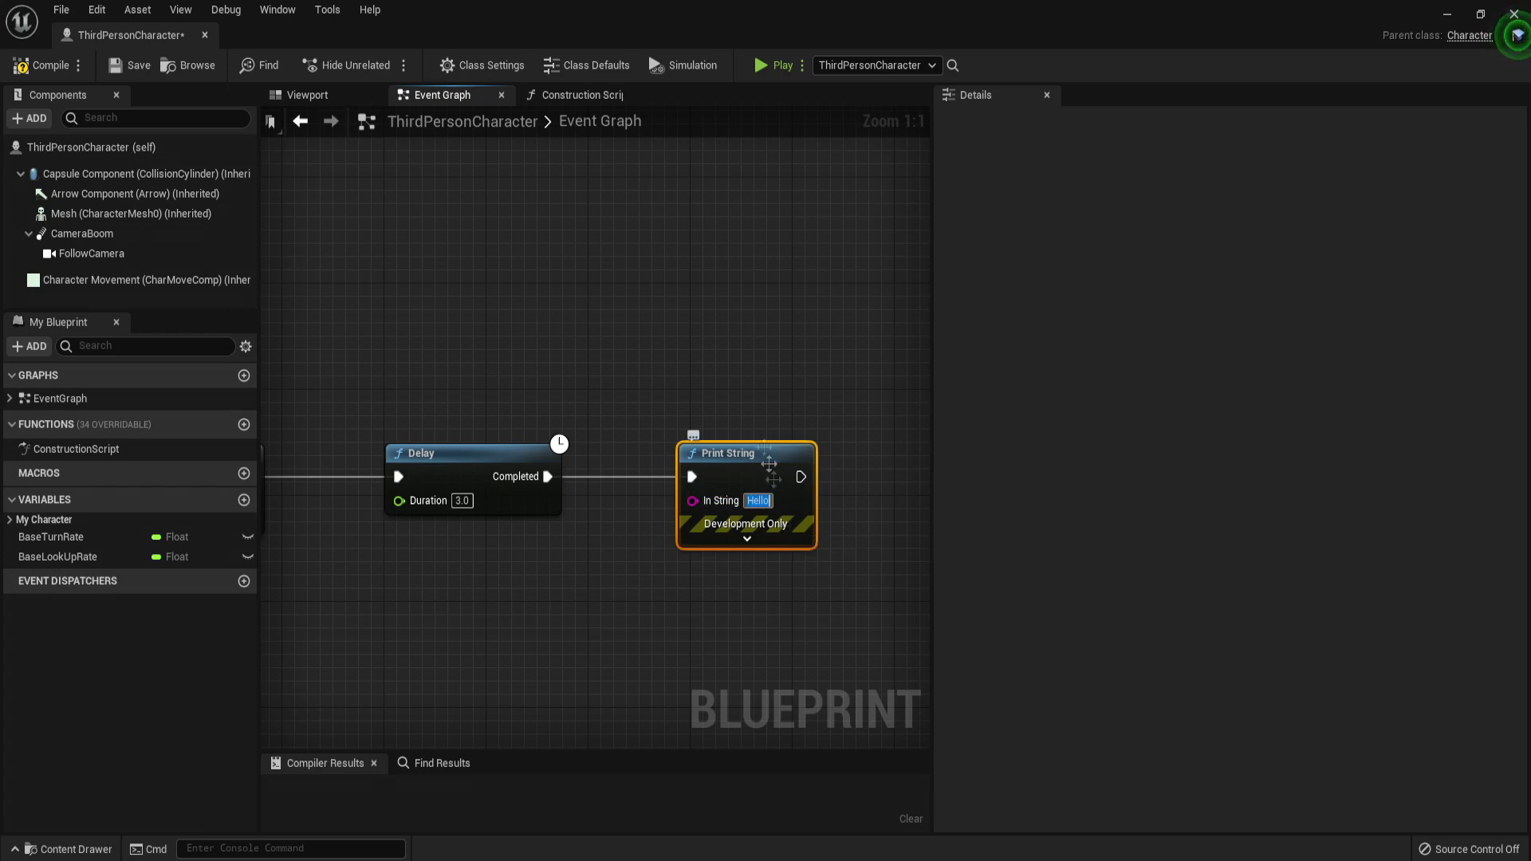
mouse_move(865, 452)
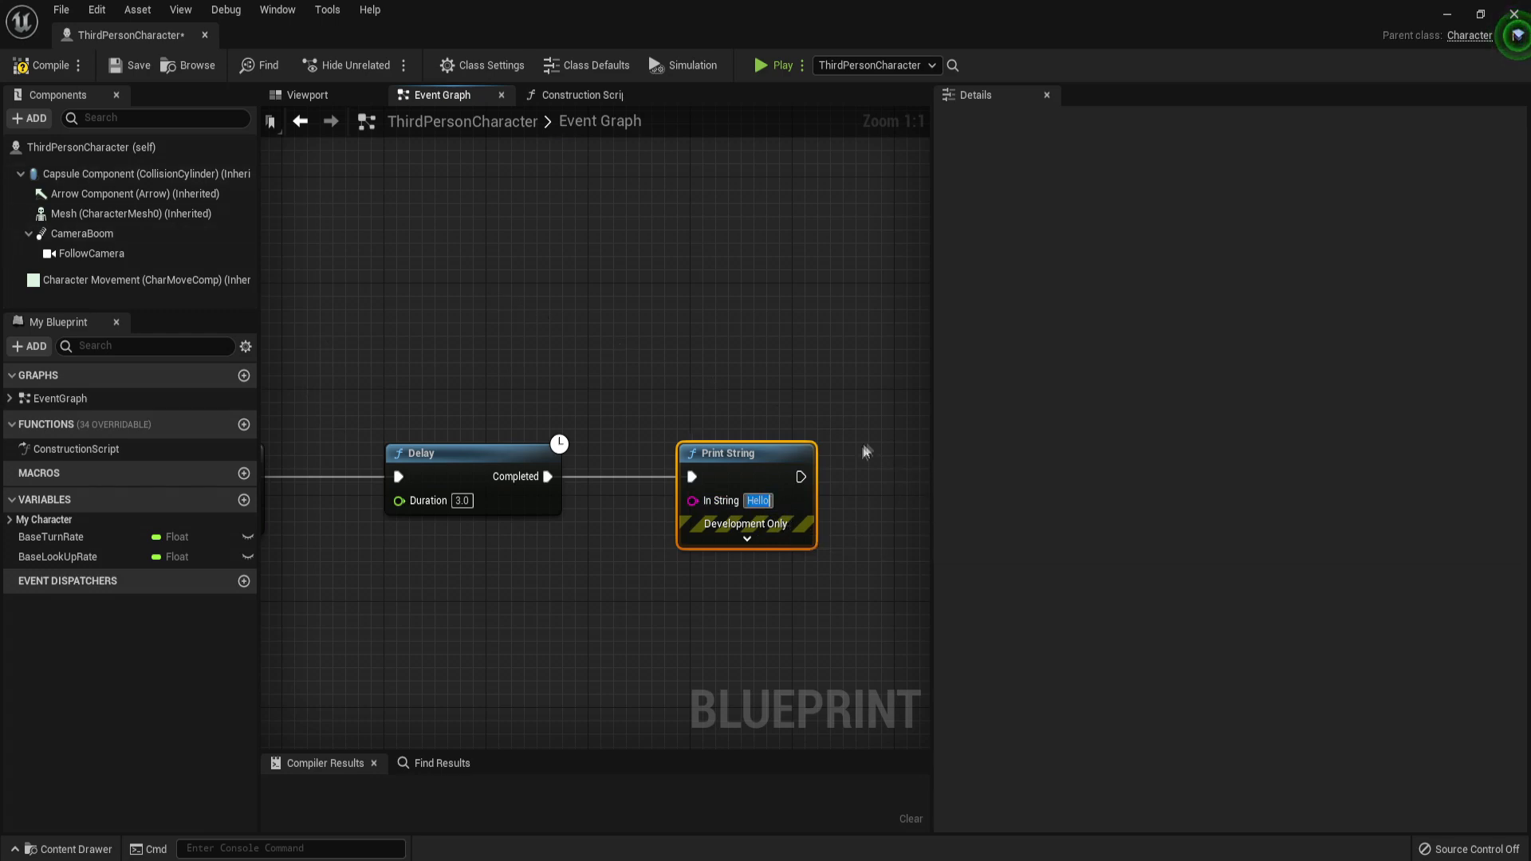
mouse_move(795, 563)
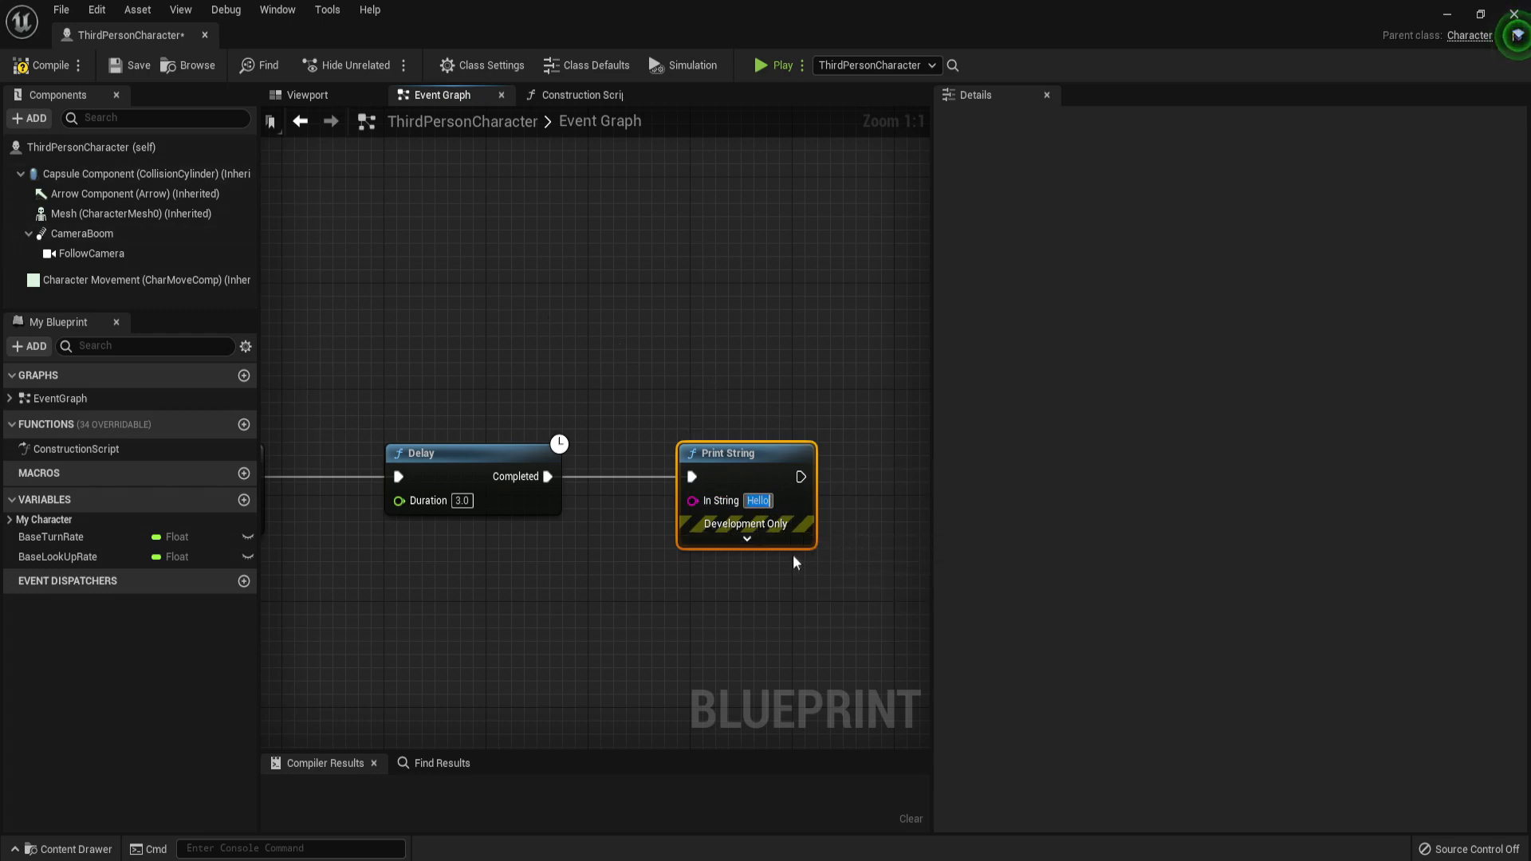
mouse_move(808, 575)
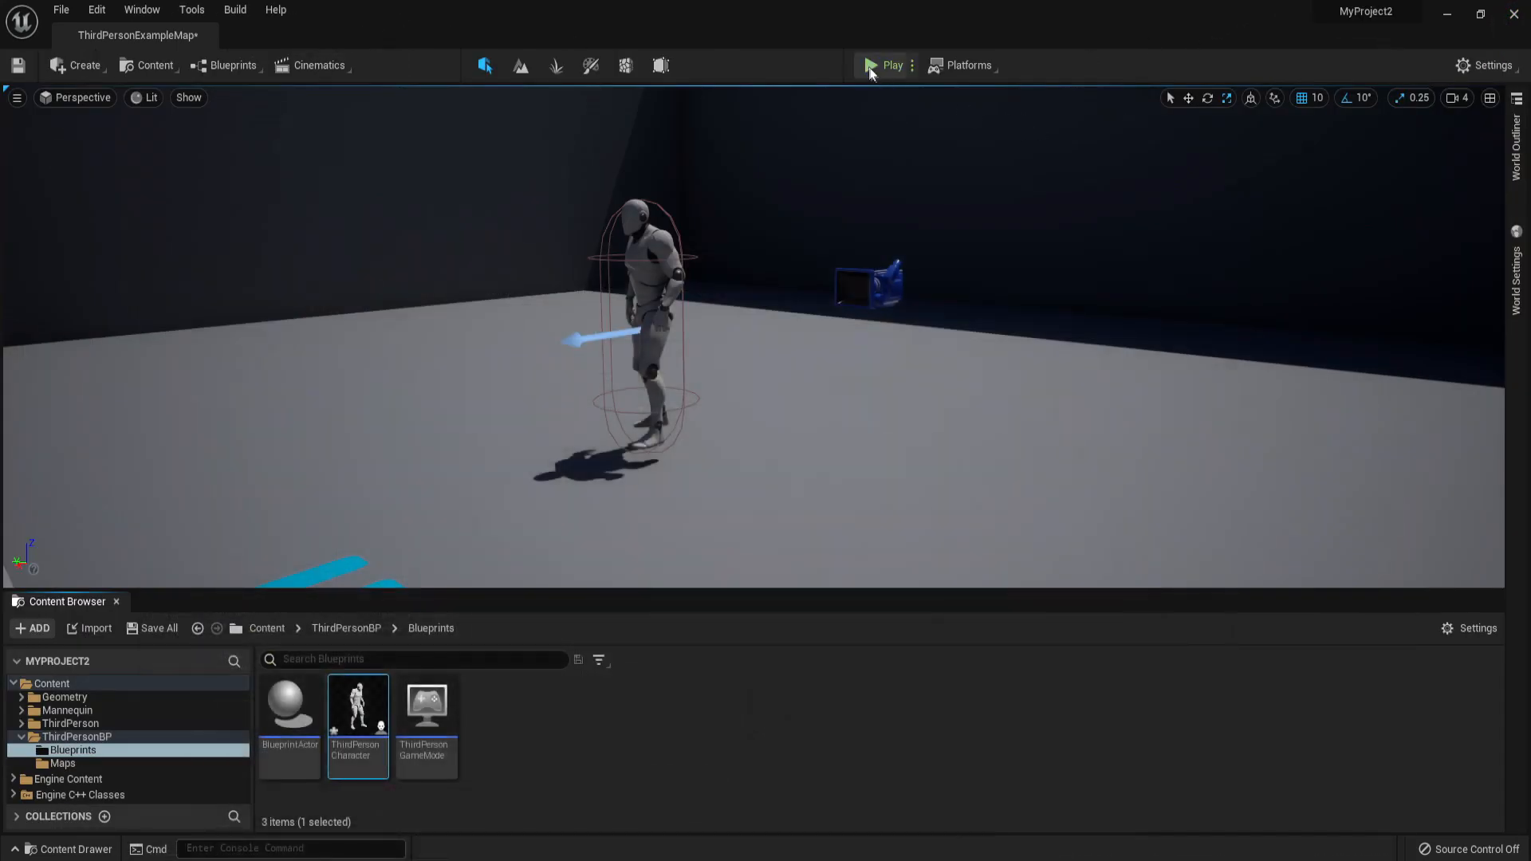
Step: Play-test the level, stop it, and reopen the ThirdPersonCharacter blueprint
click(890, 64)
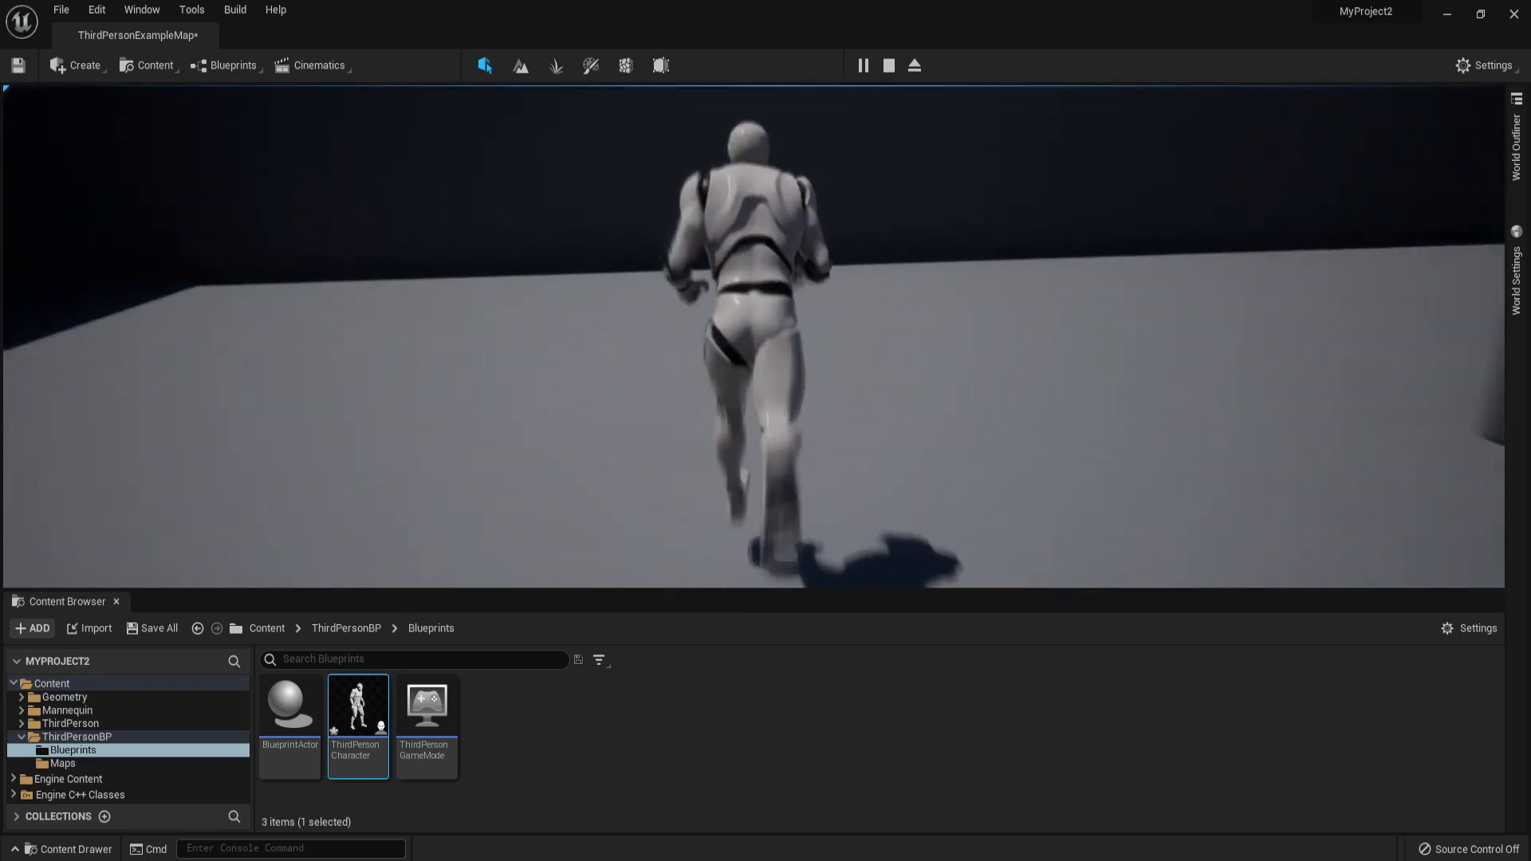
click(887, 66)
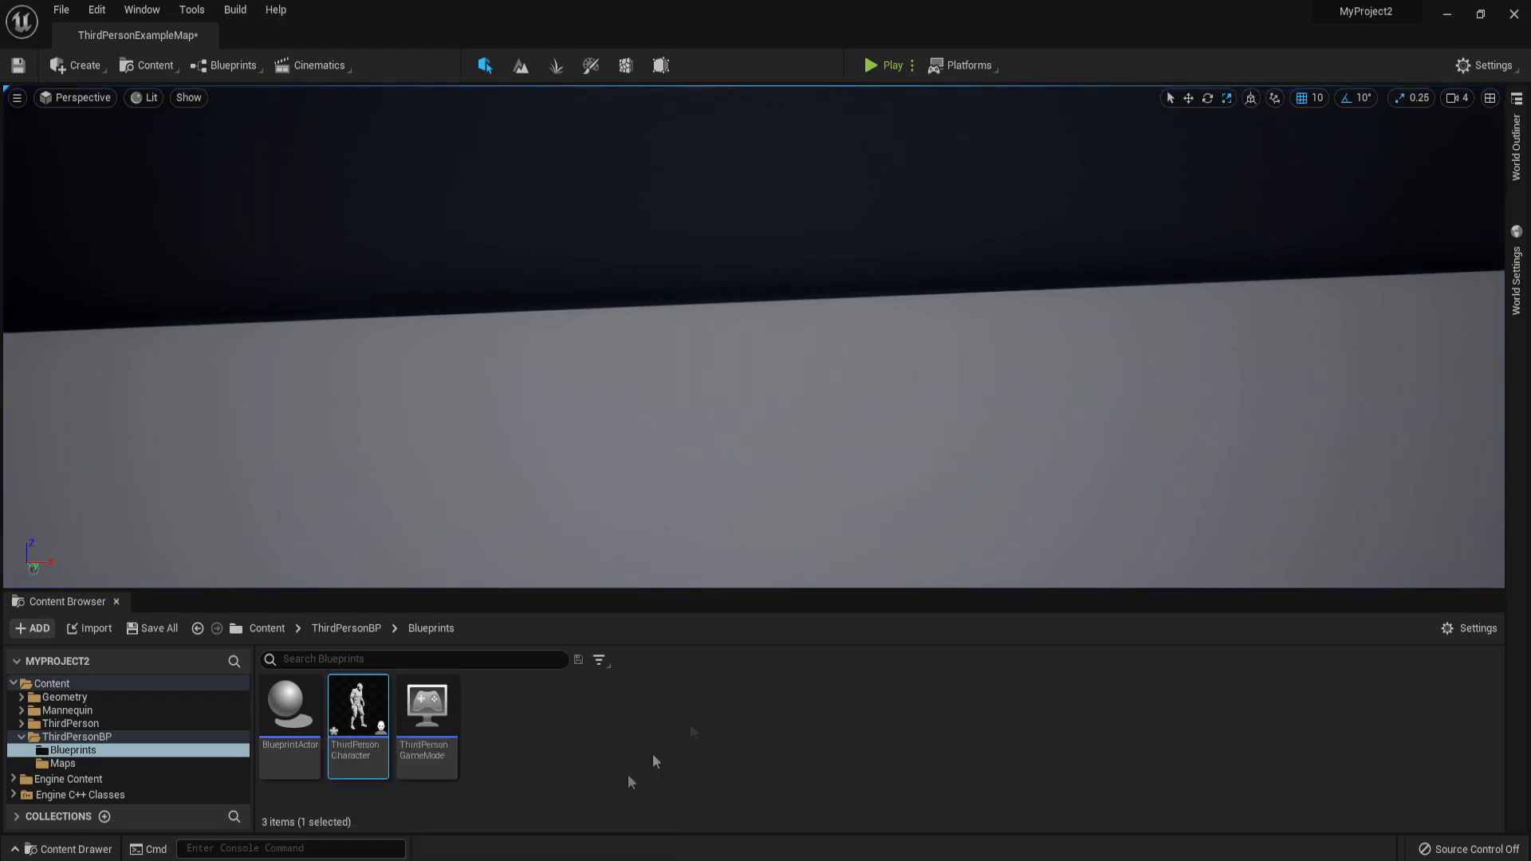
double_click(357, 708)
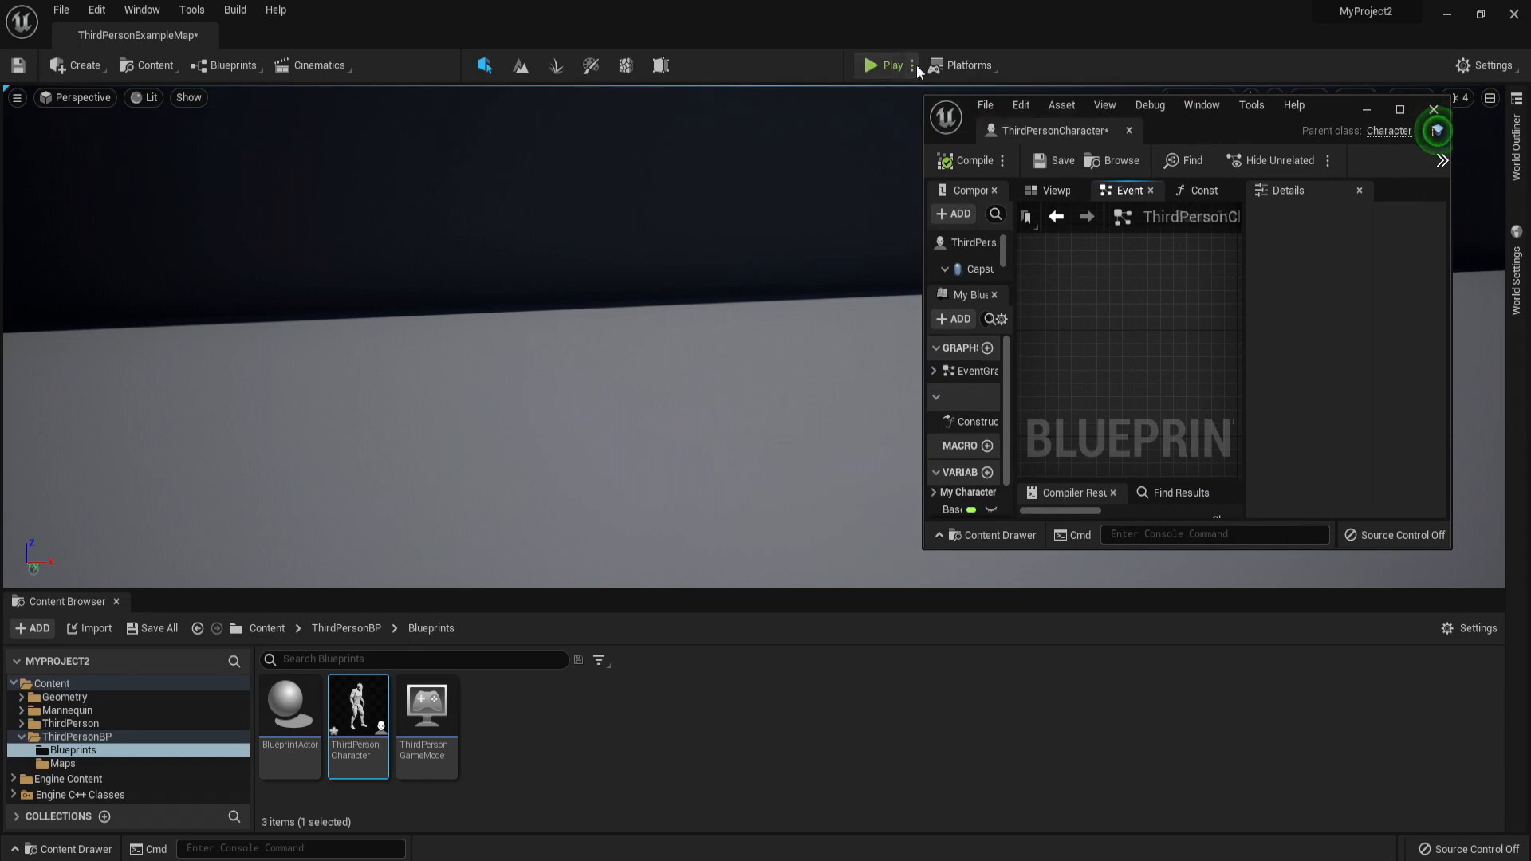
Step: Play the level while debugging the live ThirdPersonCharacter instance in the blueprint, then stop
click(868, 65)
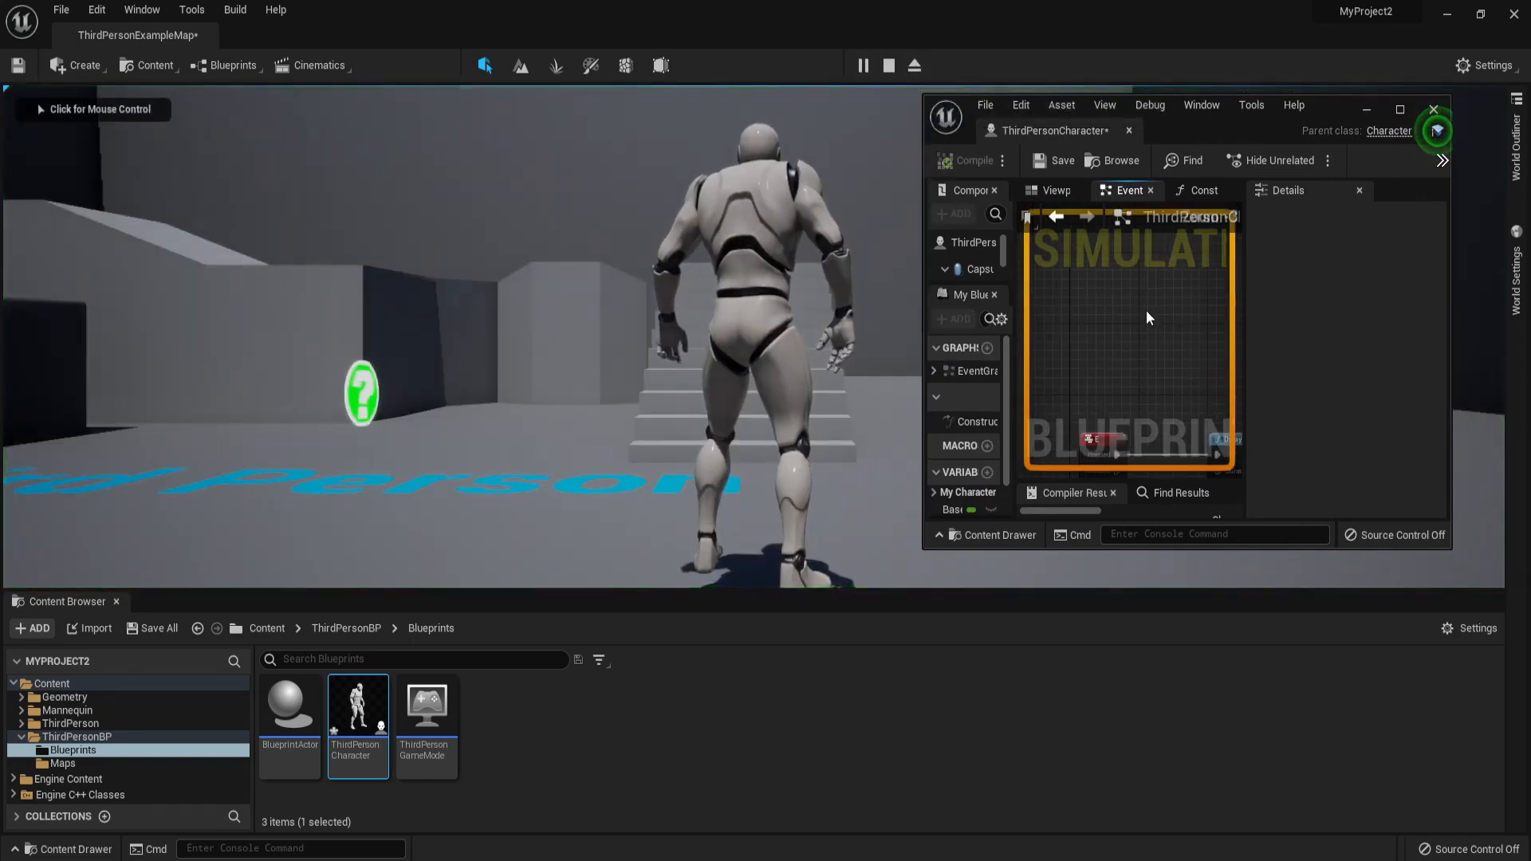
click(1401, 110)
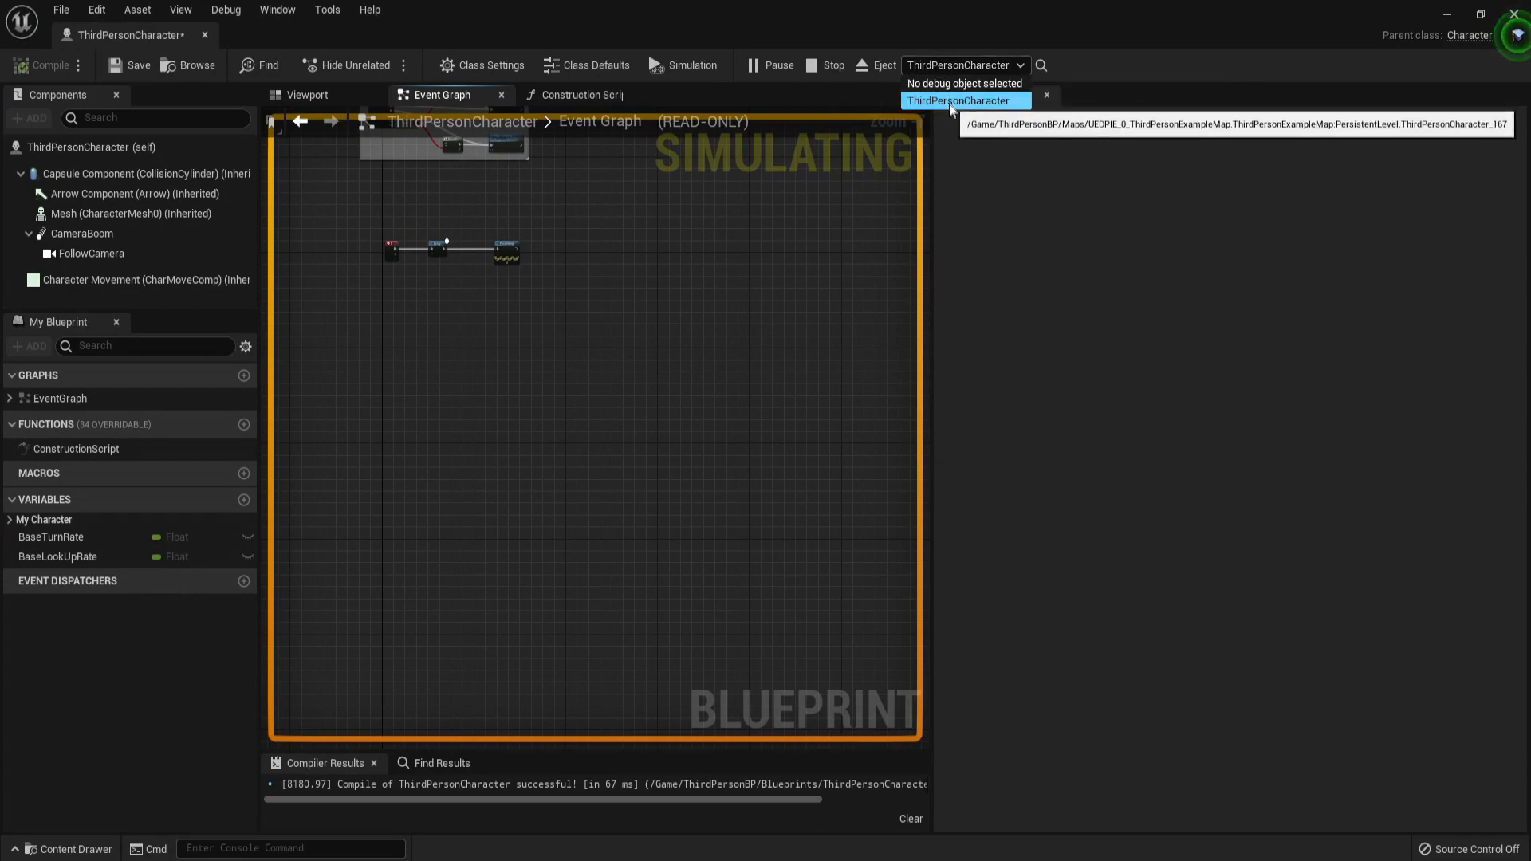
click(965, 100)
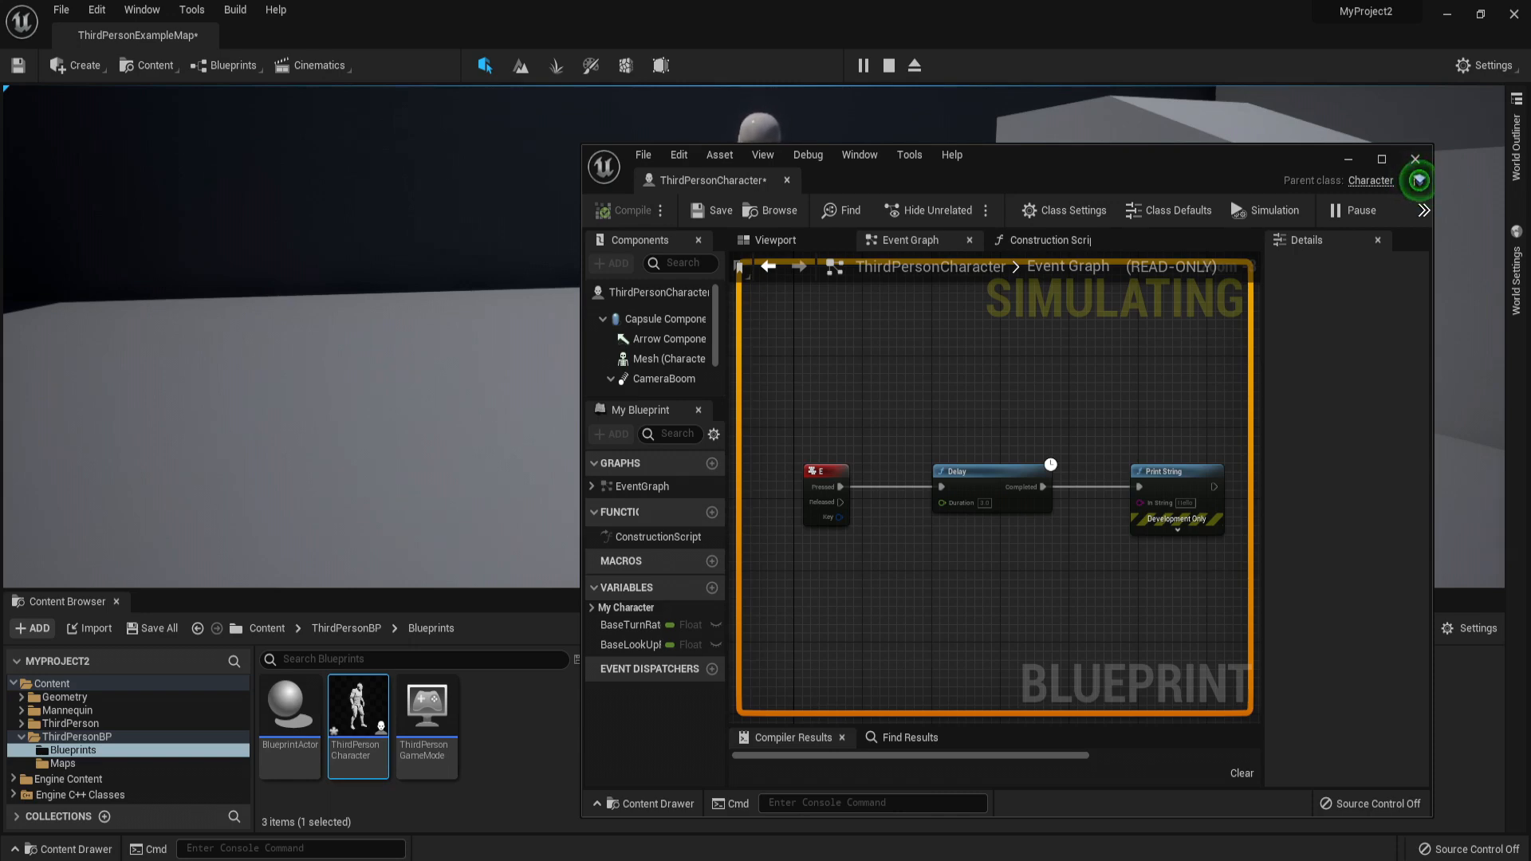
click(889, 65)
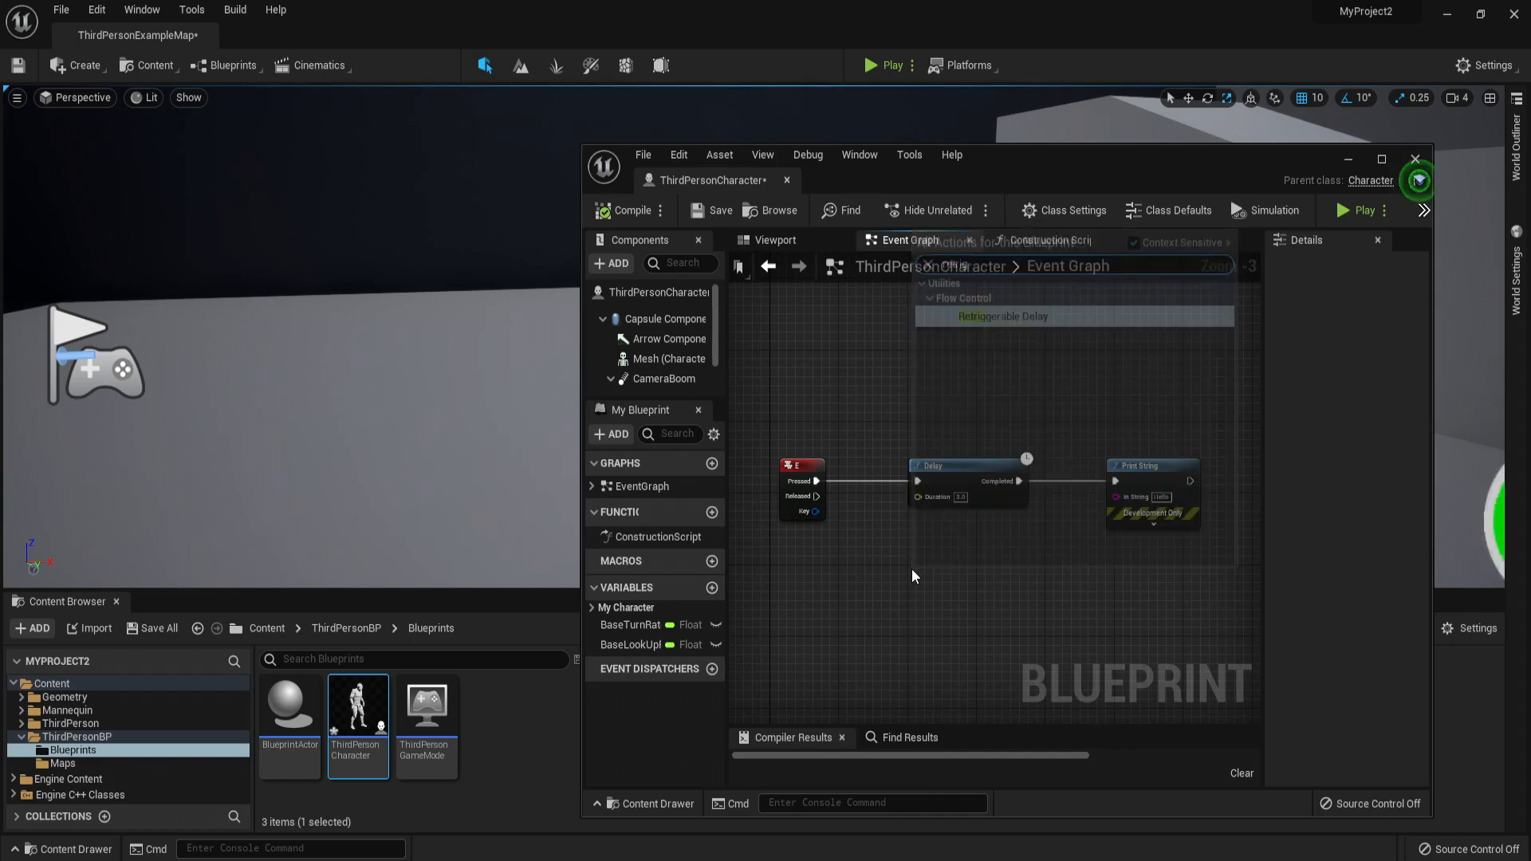
Step: Insert a 3-second Retriggerable Delay between E Pressed and Print String, leaving the old Delay unwired
click(1002, 316)
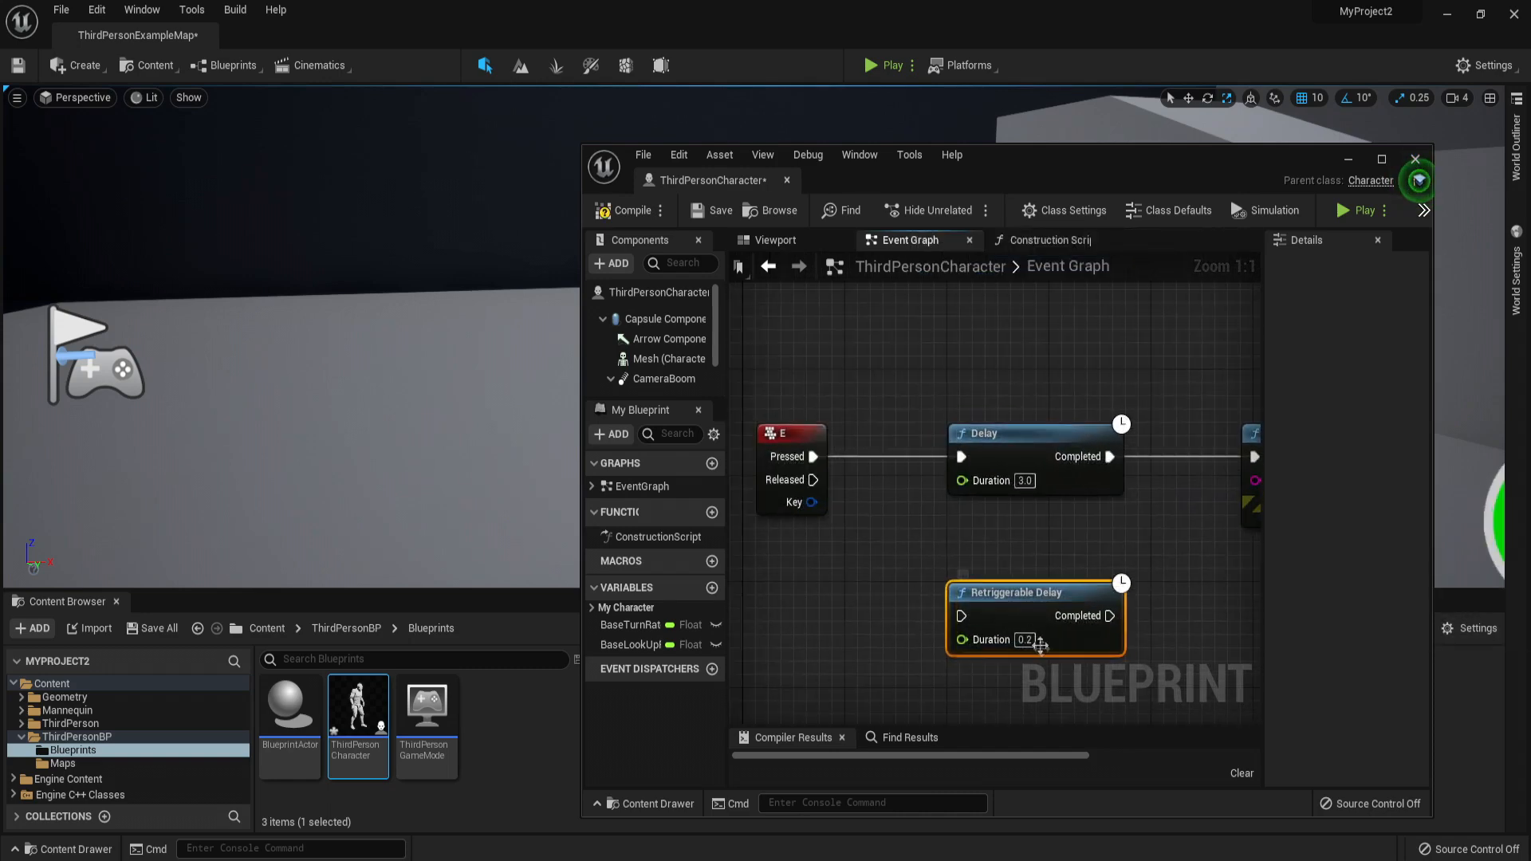
mouse_move(989, 639)
text(3)
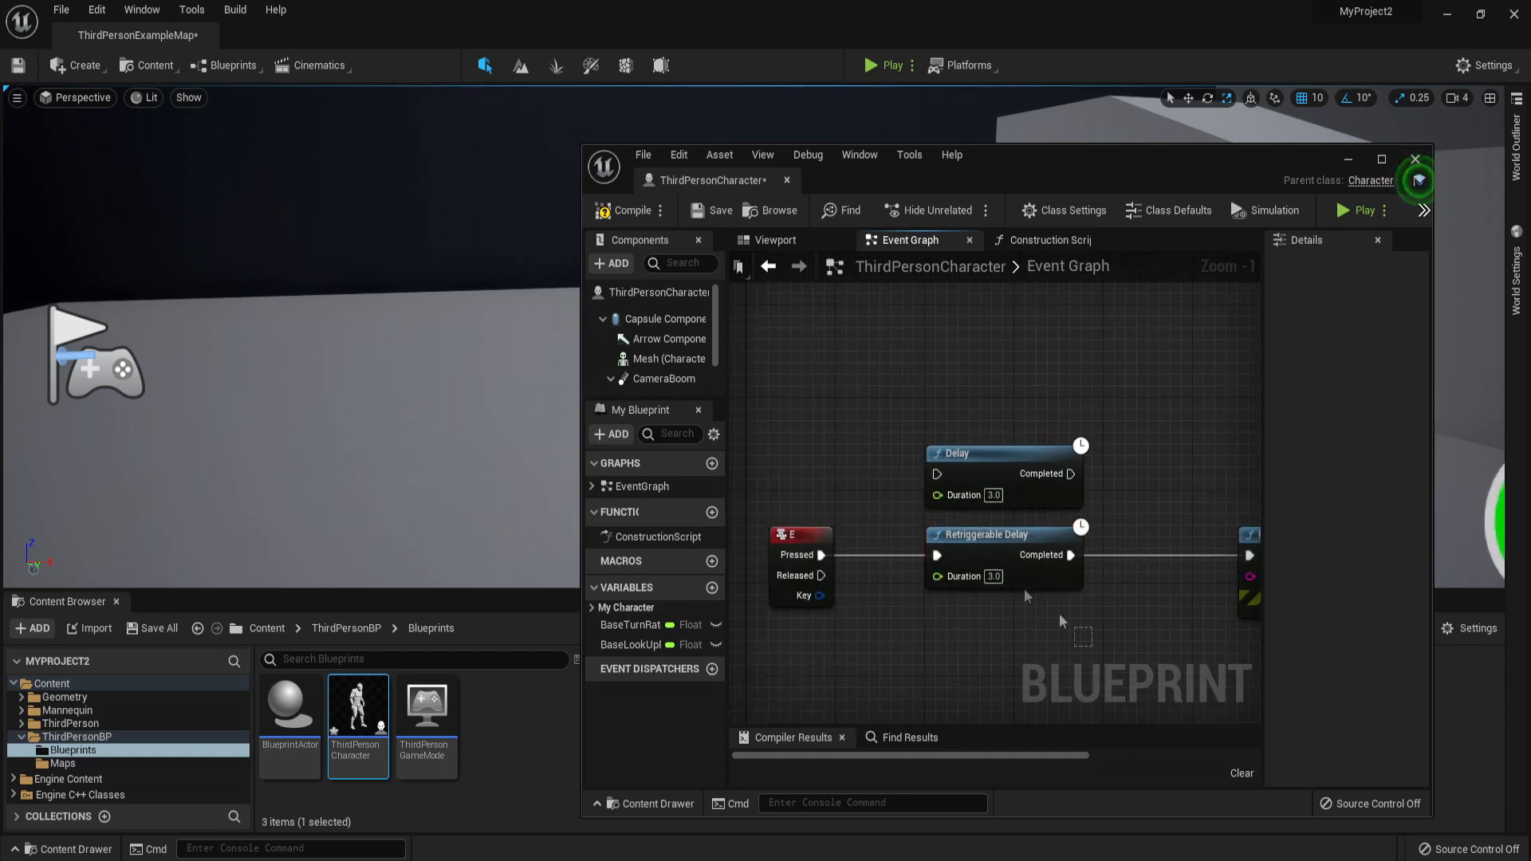
click(1003, 535)
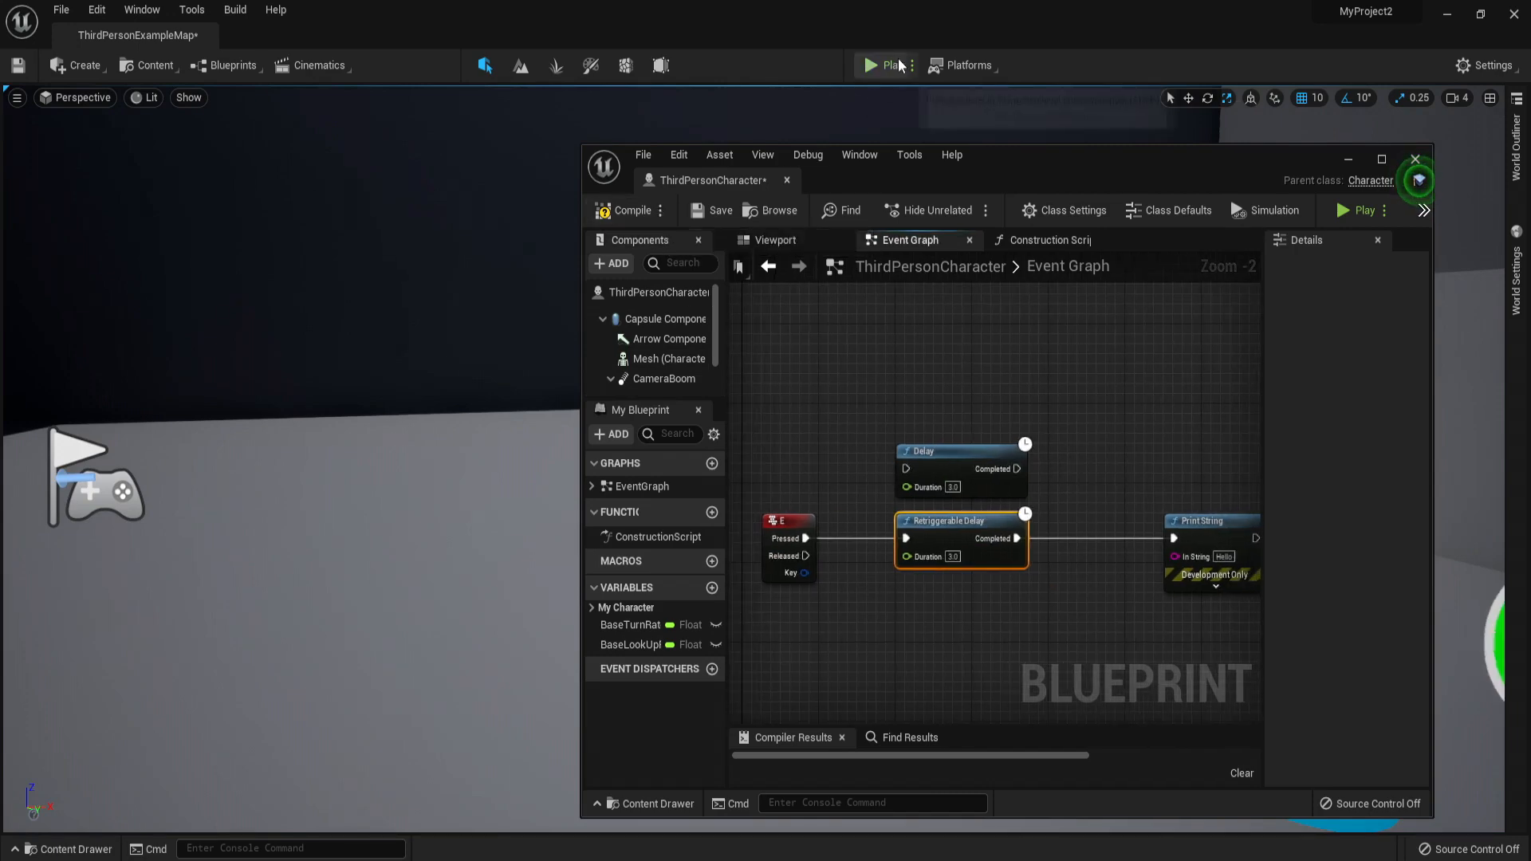
Step: Play-test pressing E with the Retriggerable Delay, then close the blueprint editor window
click(870, 66)
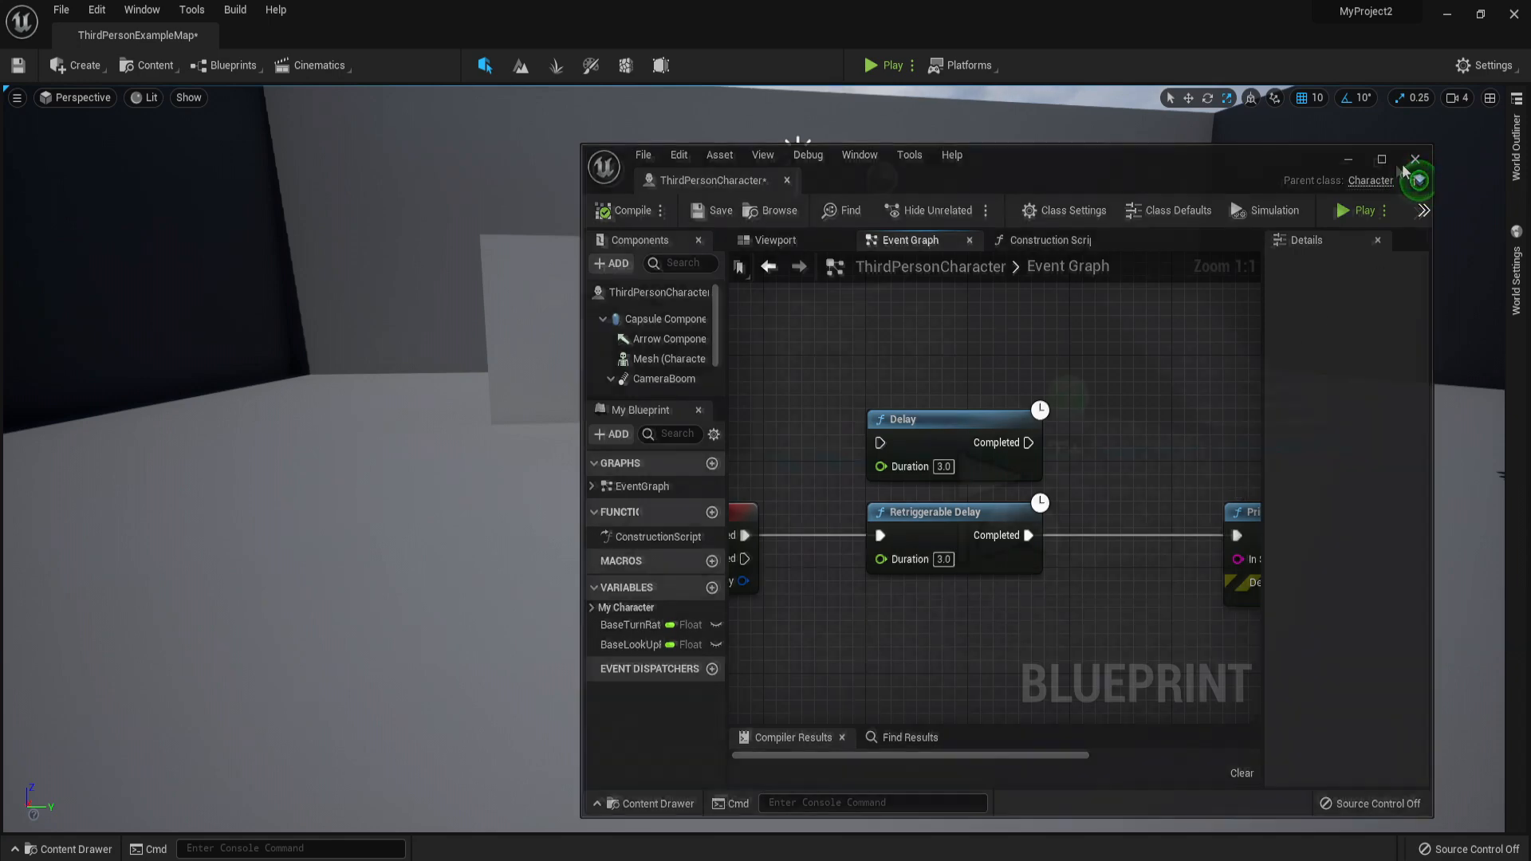
click(1413, 160)
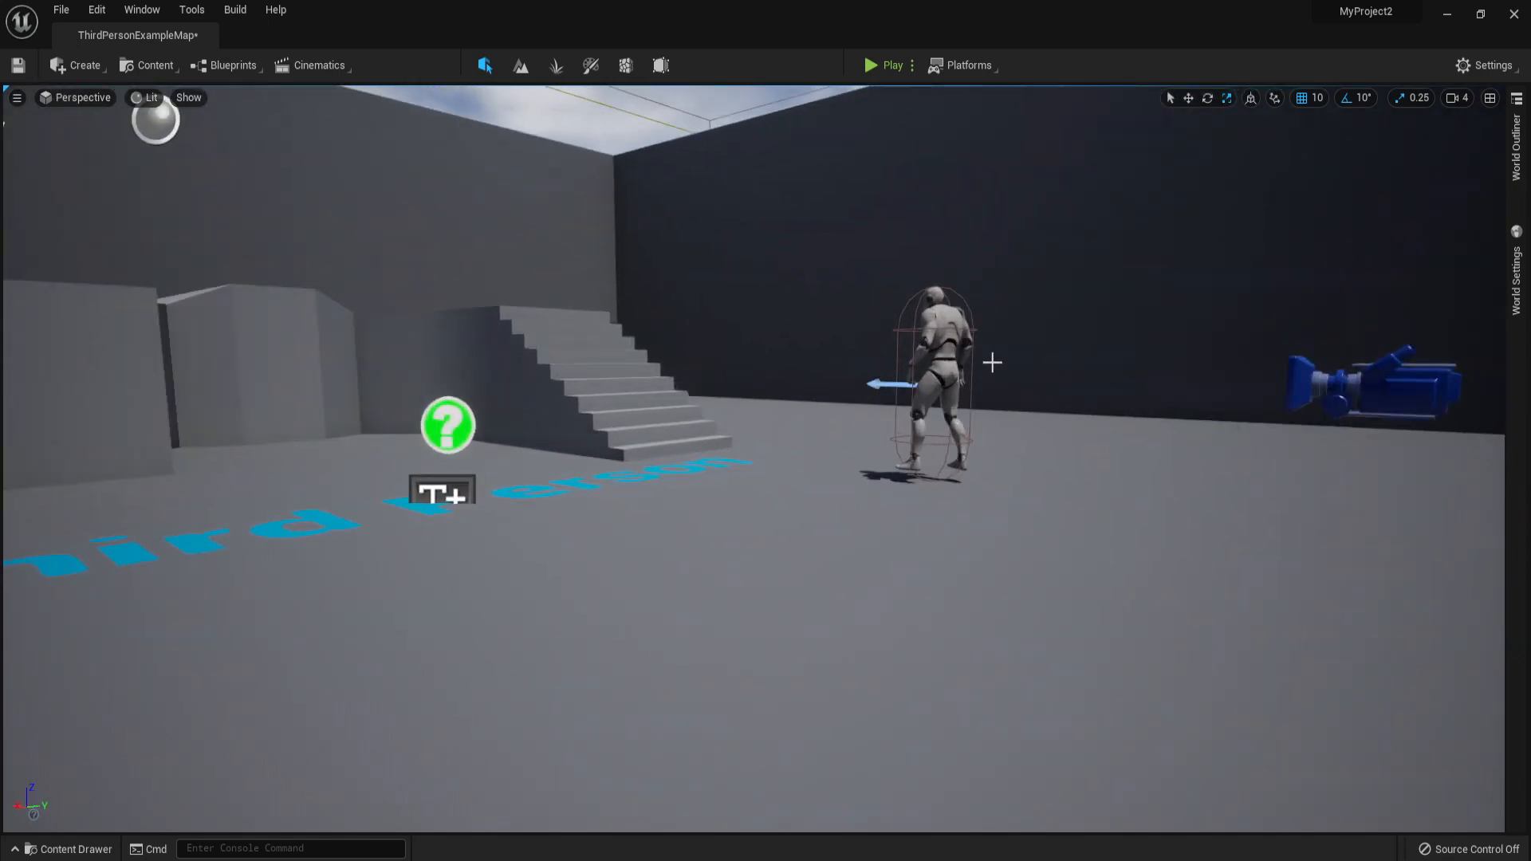